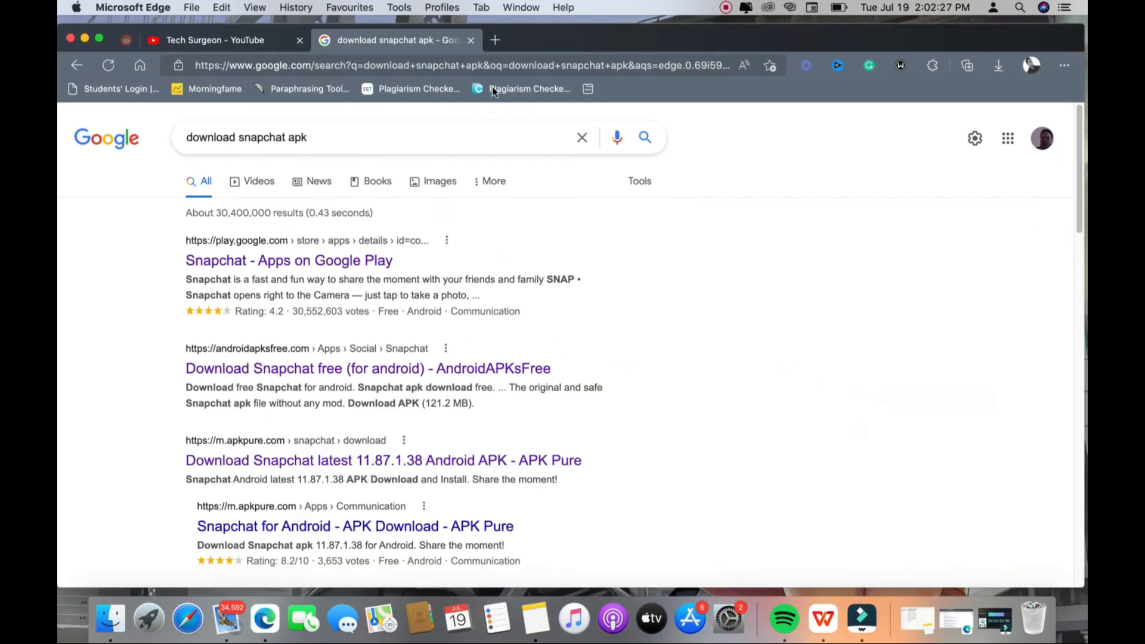
Open the 'Download Snapchat free (for android) - AndroidAPKsFree' search result.
left_click(337, 136)
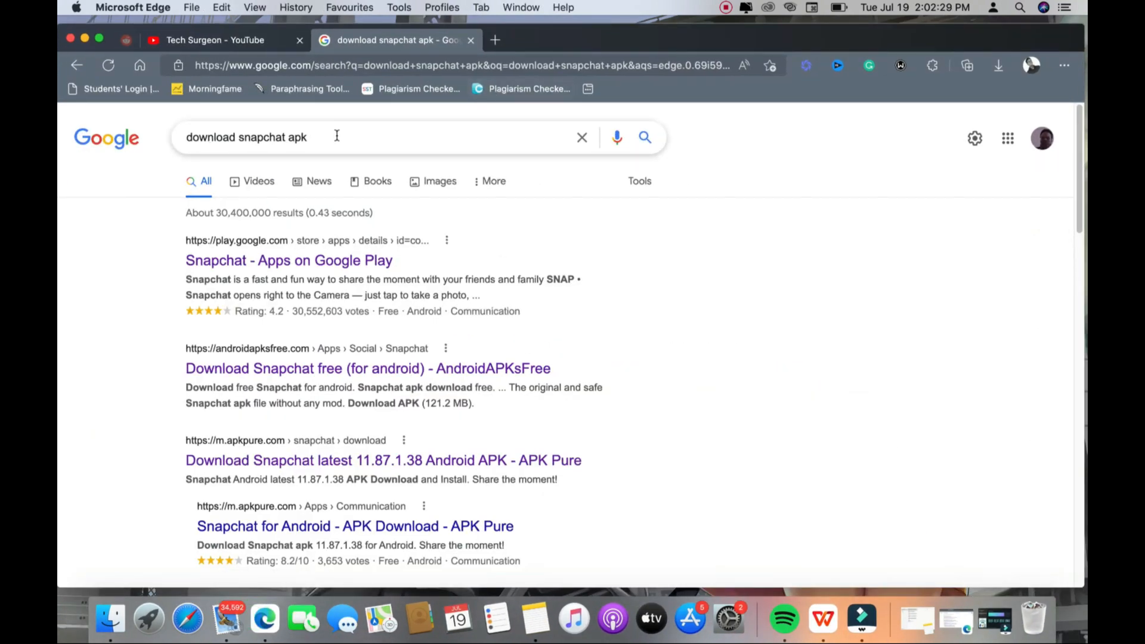
left_click(282, 136)
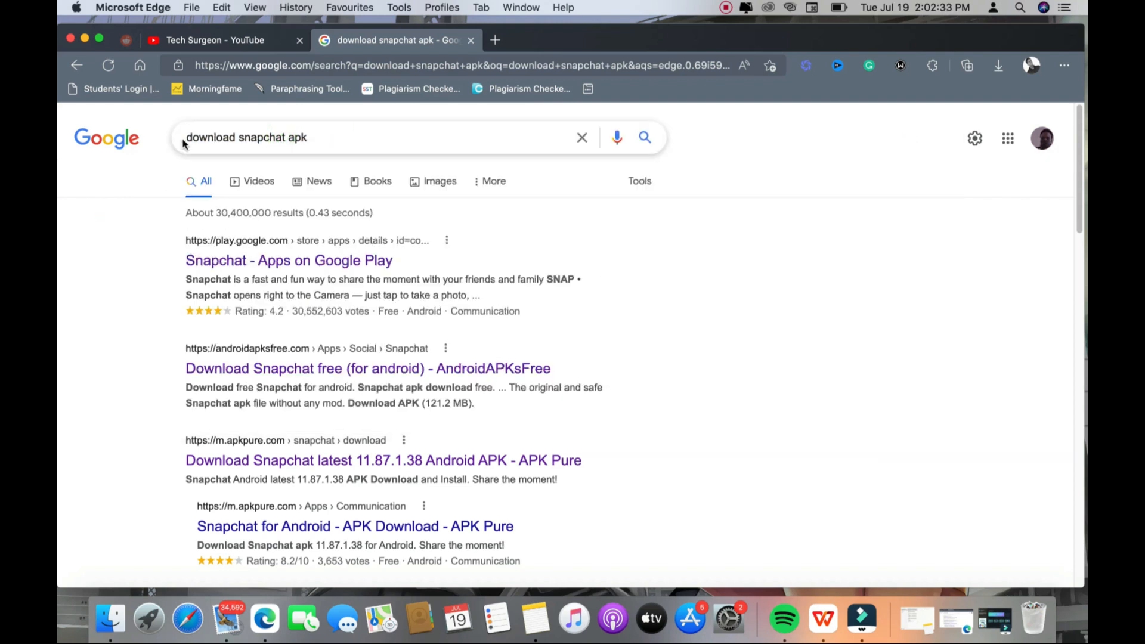
mouse_move(644, 352)
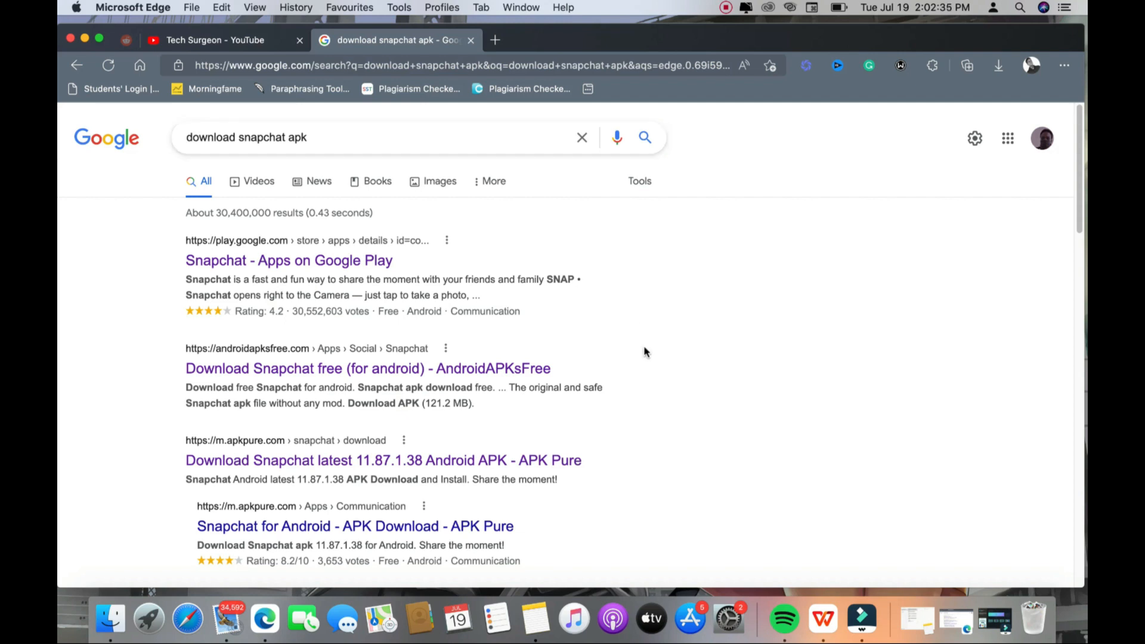
scroll("down", 3)
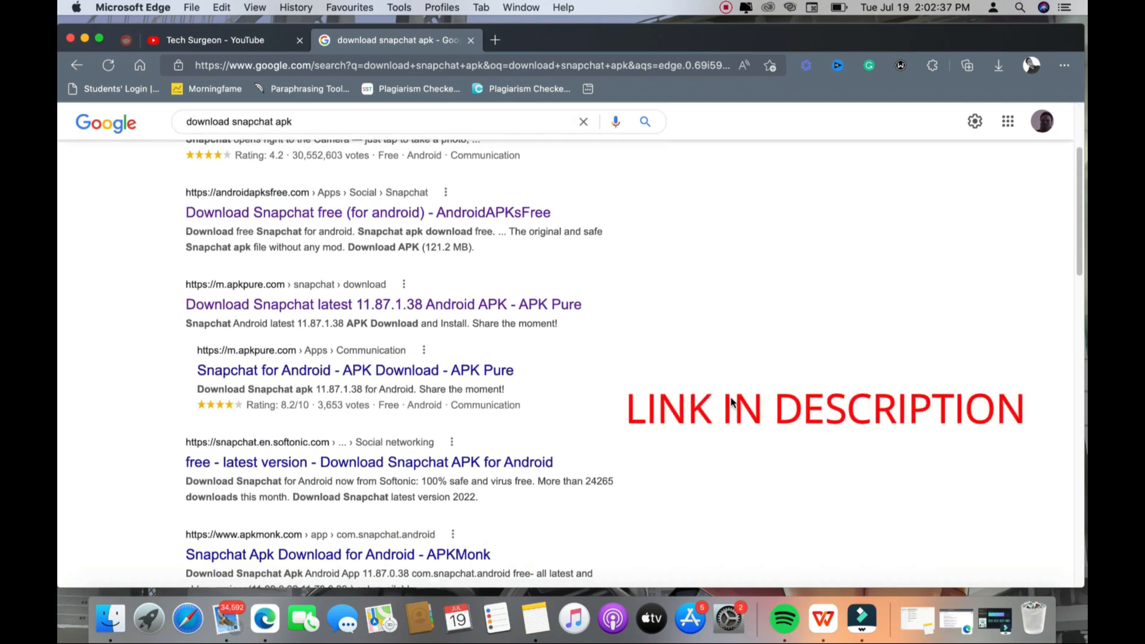
scroll("up", 3)
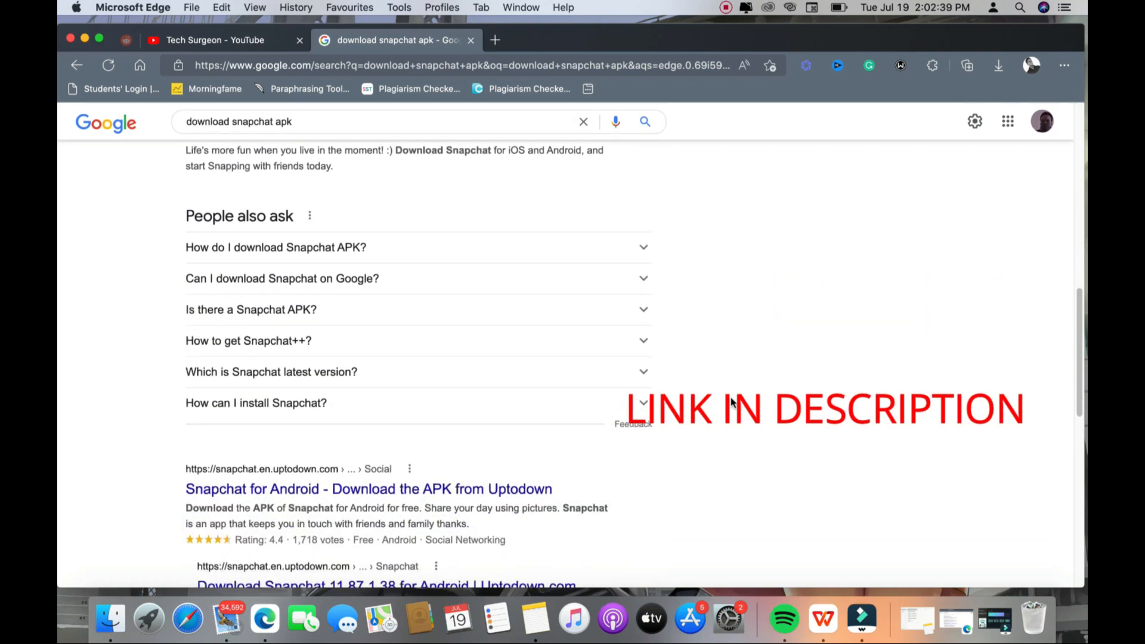
scroll("up", 3)
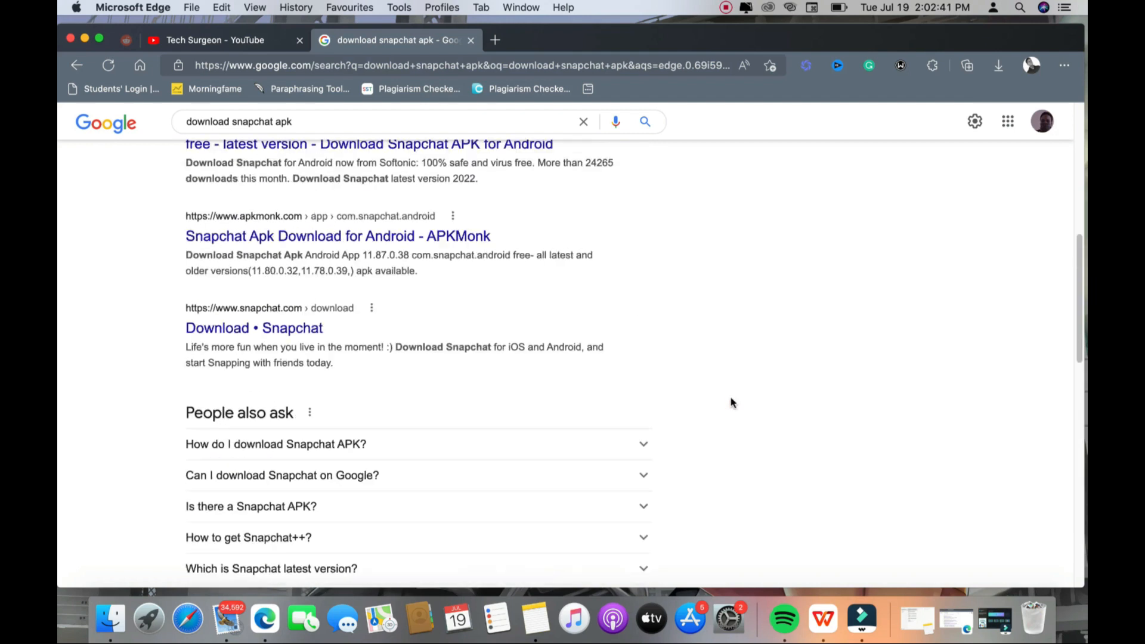
scroll("up", 3)
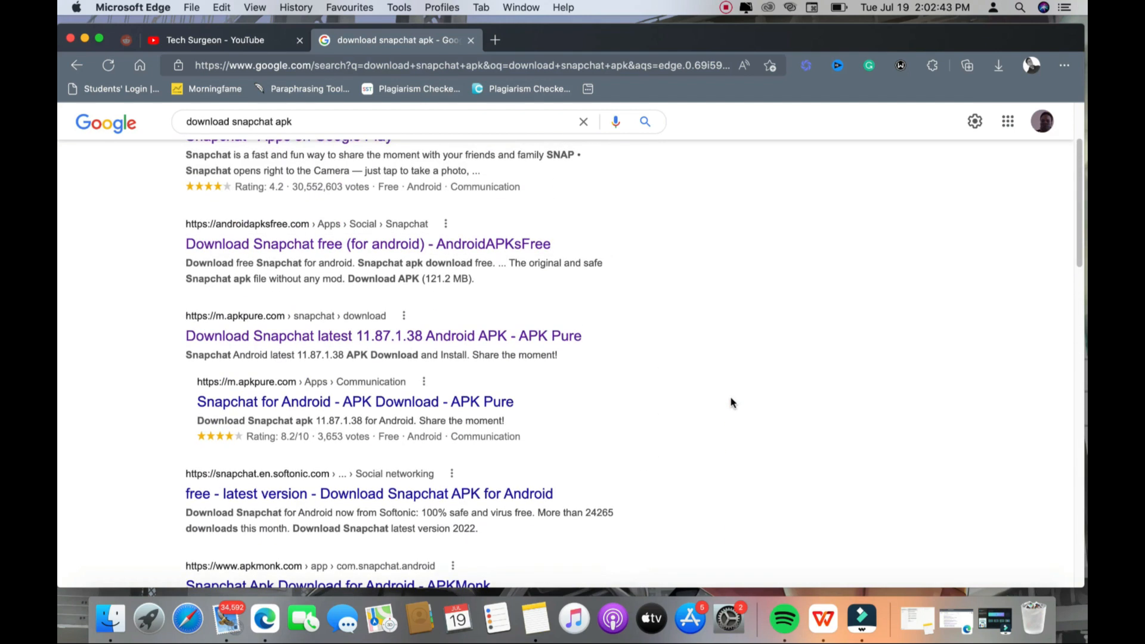
scroll("up", 3)
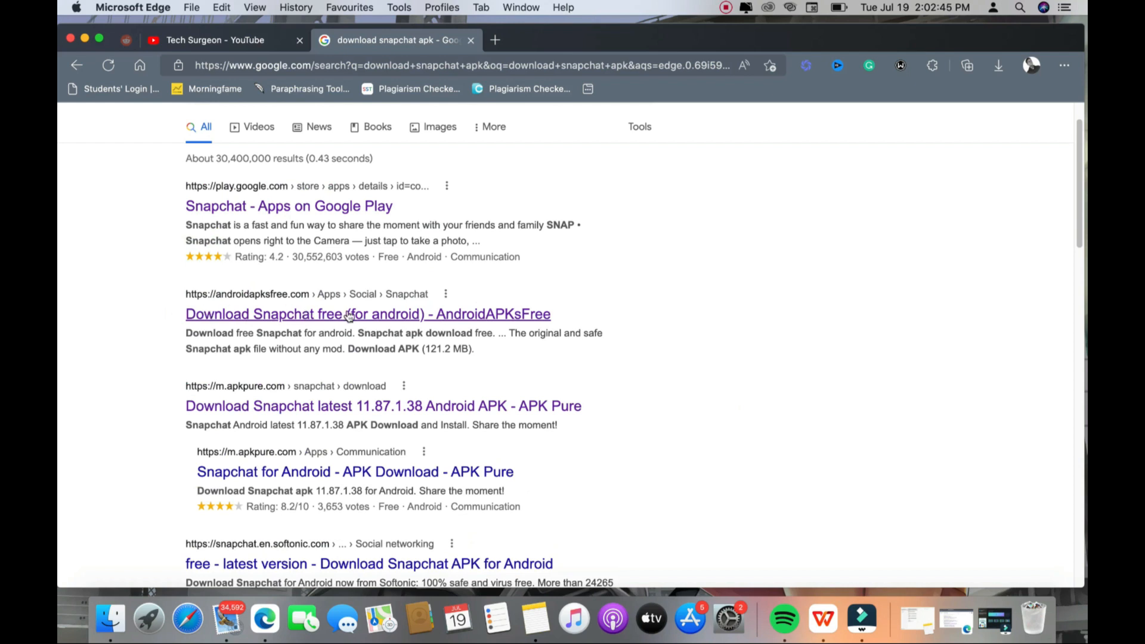
left_click(367, 314)
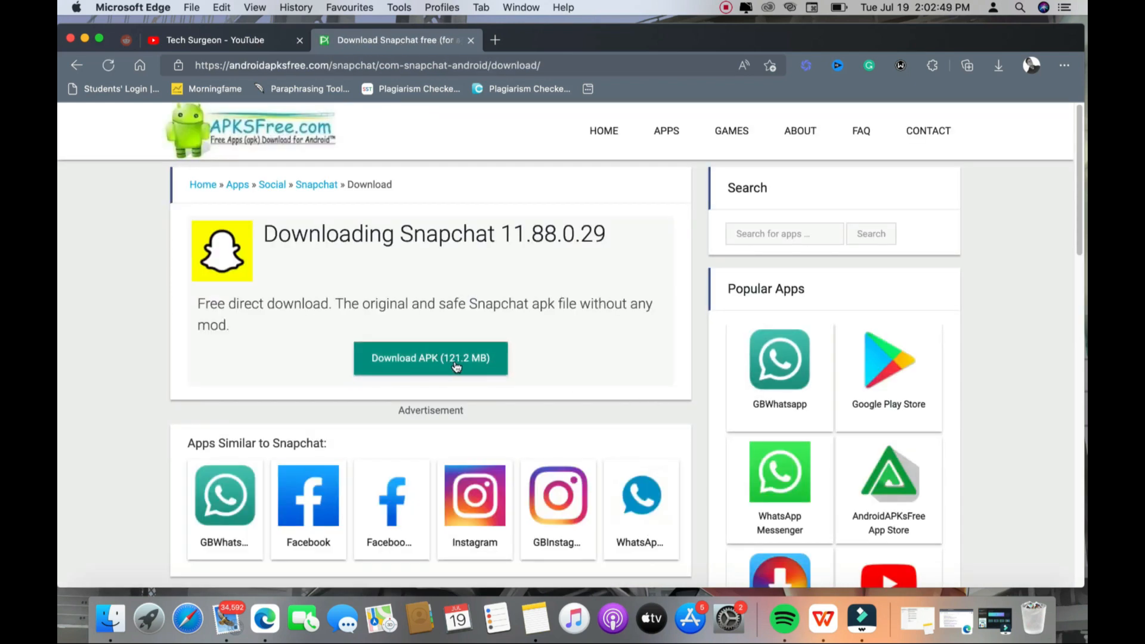
mouse_move(285, 93)
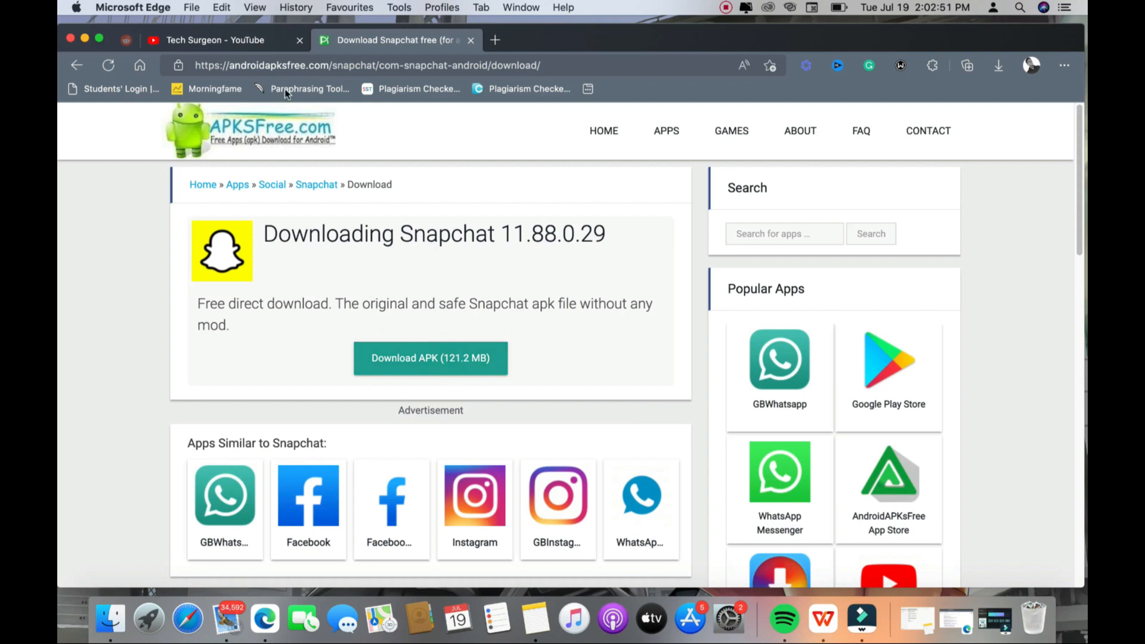
mouse_move(512, 51)
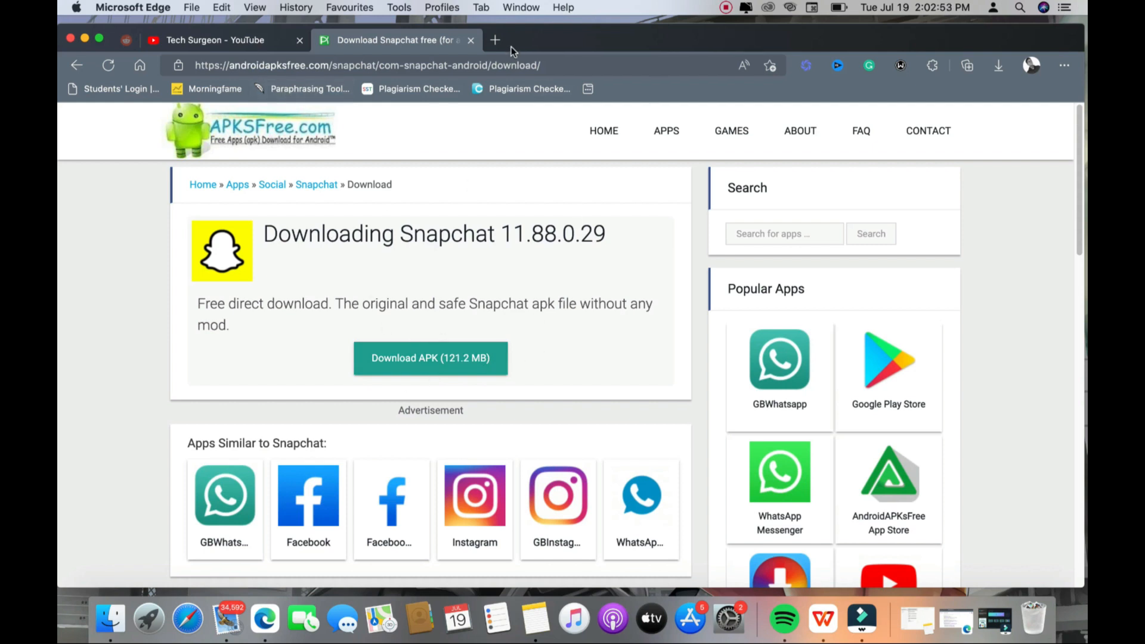
In a new Edge tab, go to 'browserstack' from the address bar.
left_click(494, 41)
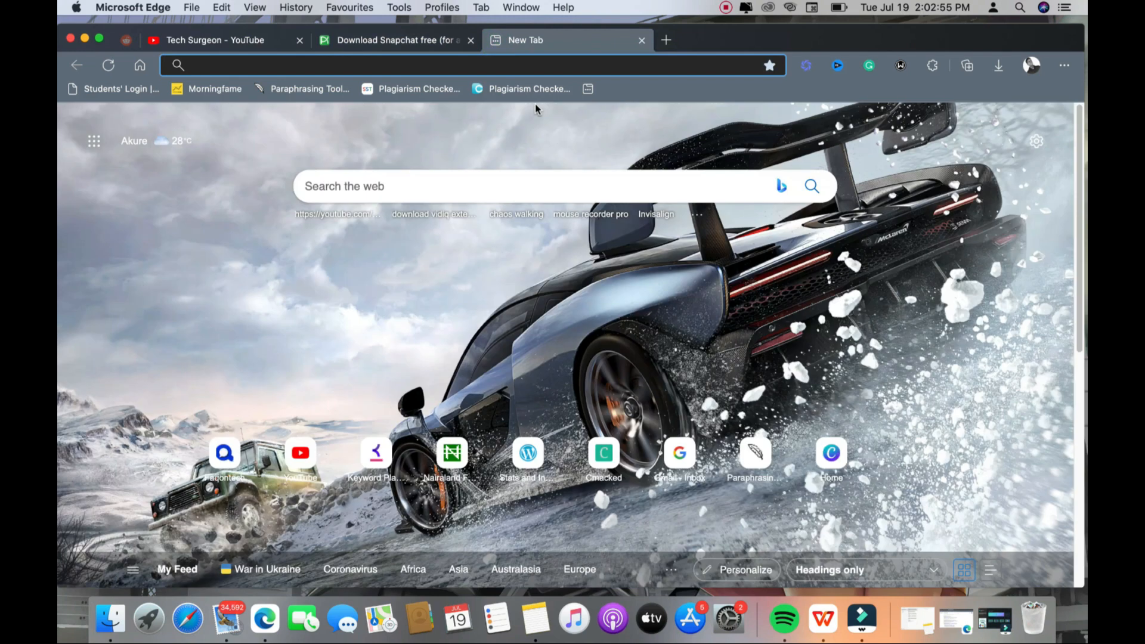
type("brows")
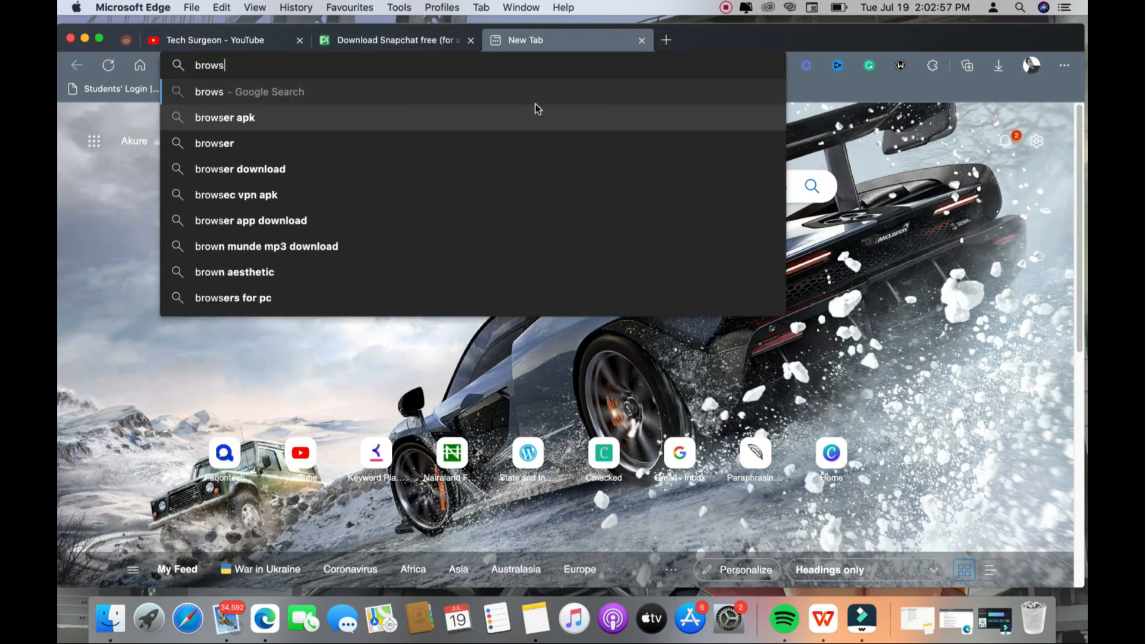
key("Return")
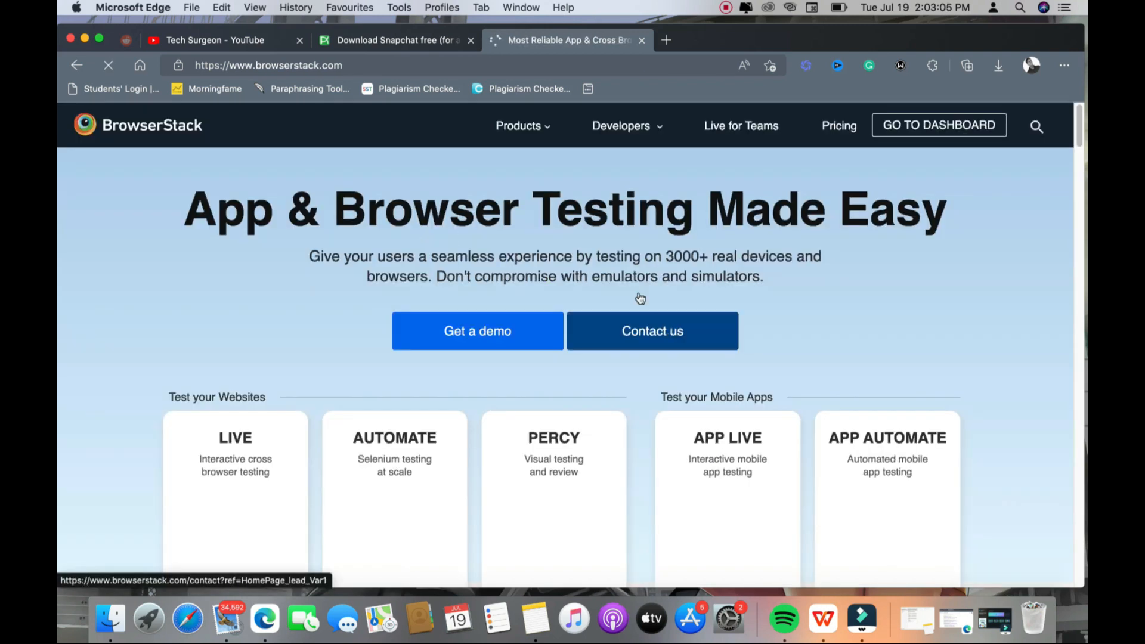
left_click(633, 125)
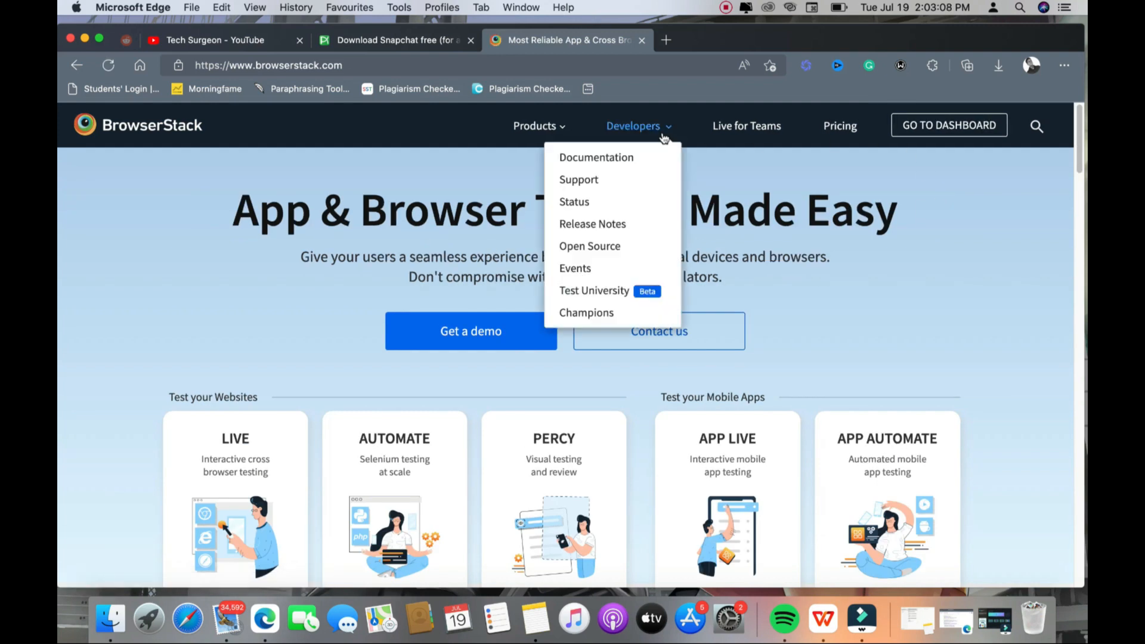
left_click(462, 156)
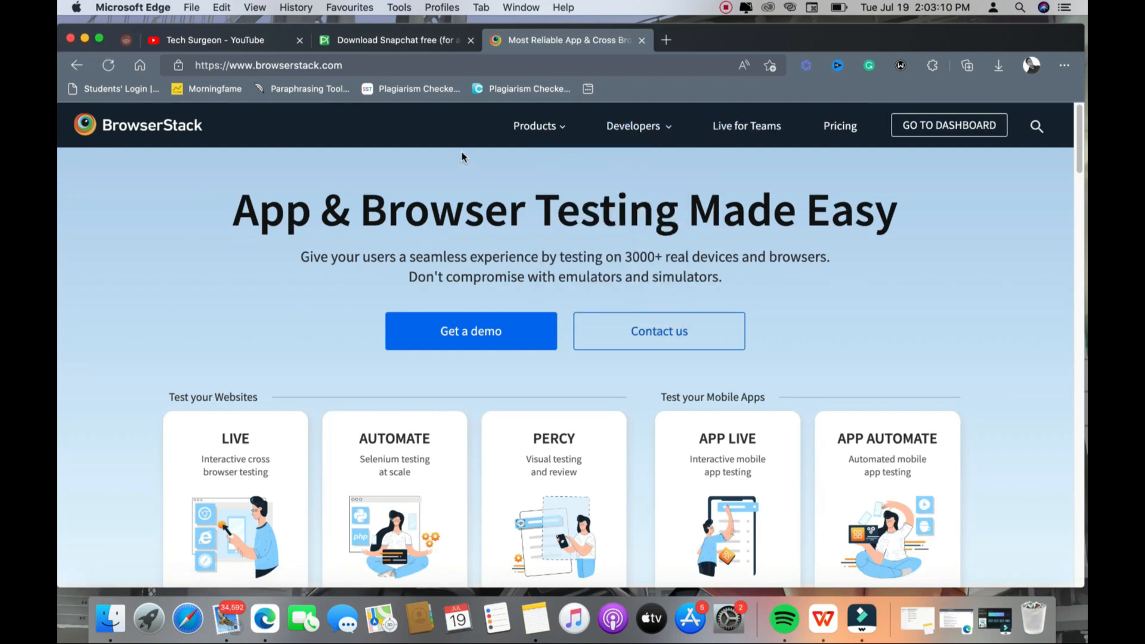
mouse_move(747, 125)
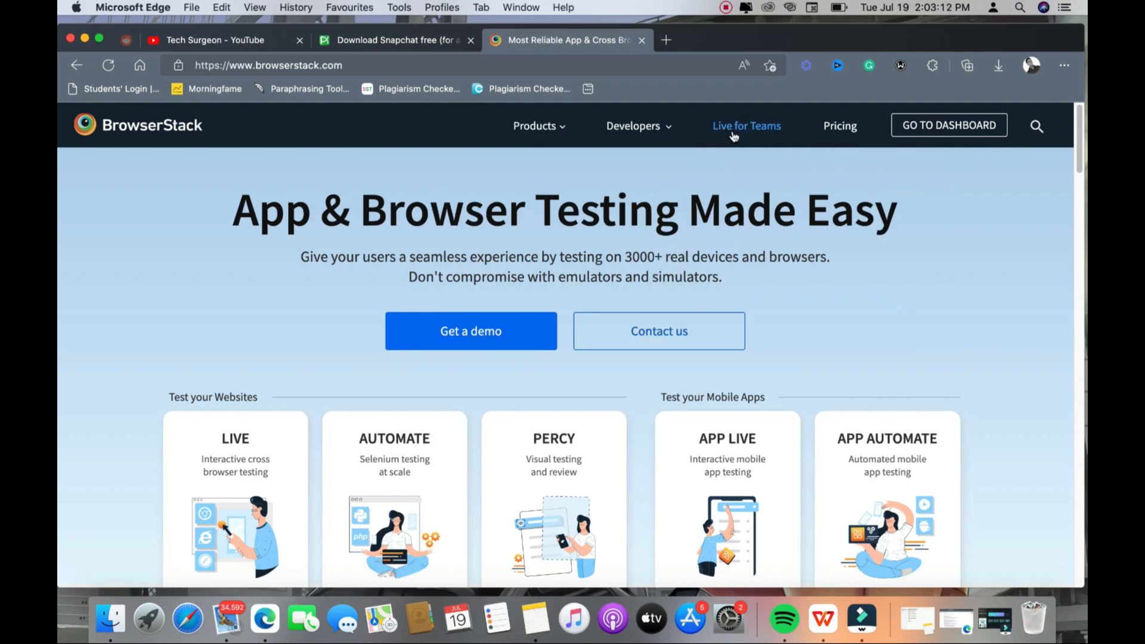
mouse_move(839, 125)
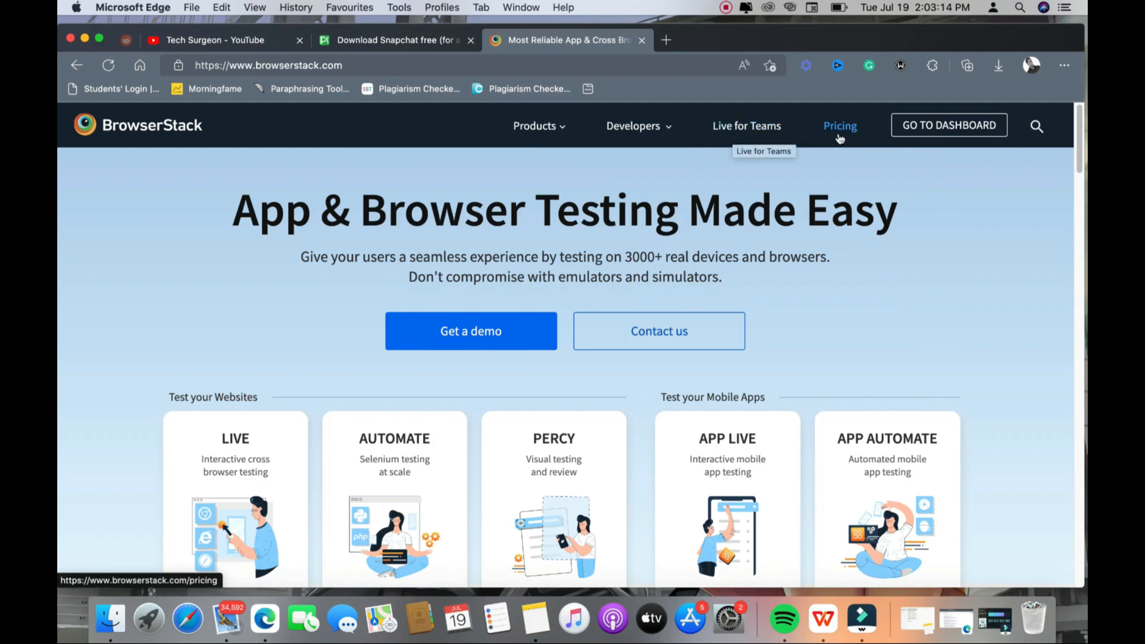
mouse_move(840, 137)
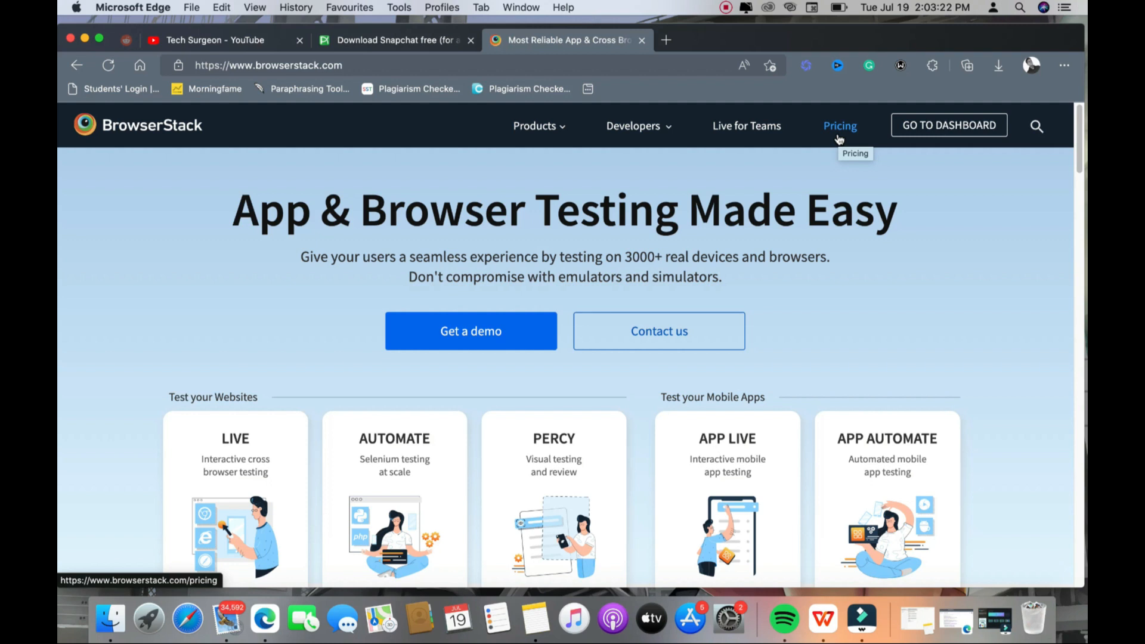
mouse_move(948, 126)
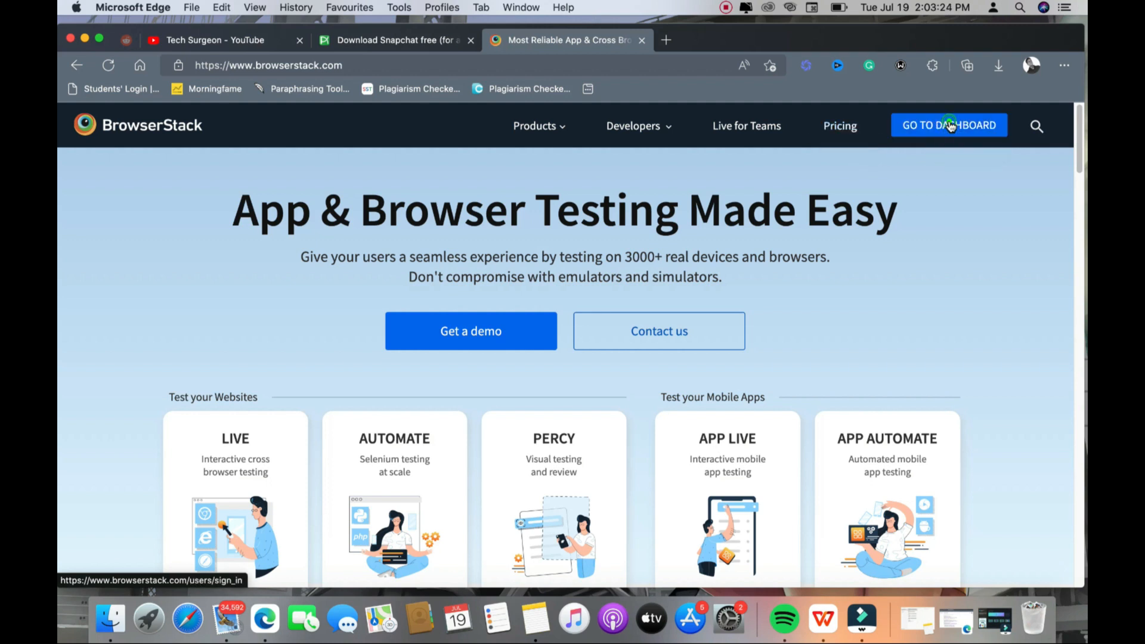
left_click(948, 125)
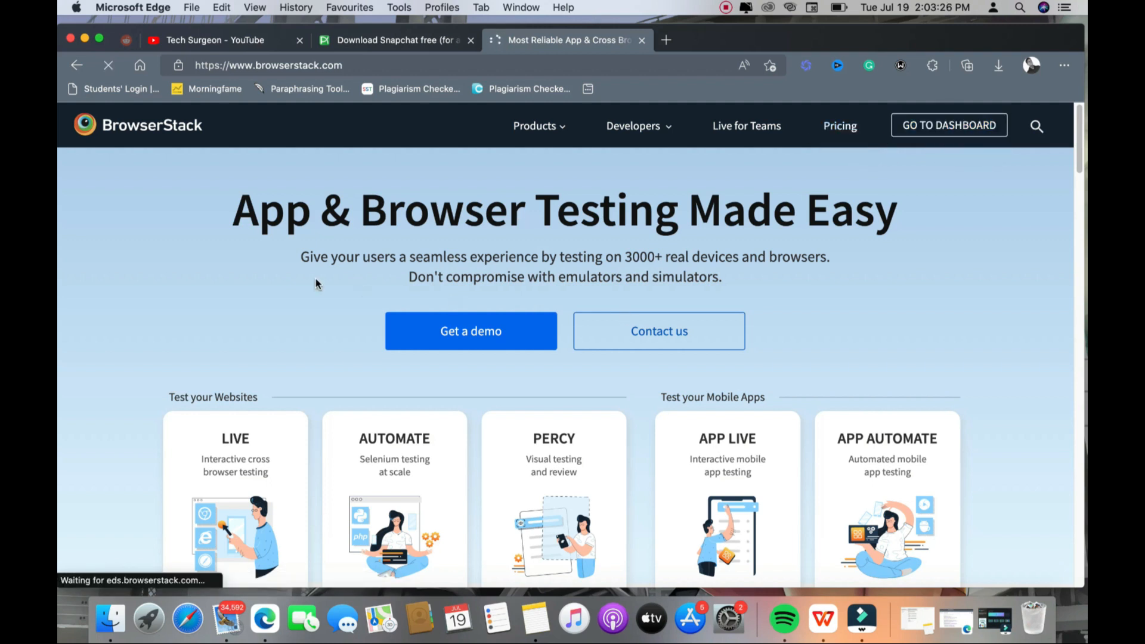
Go to the App Live device dashboard via GO TO DASHBOARD.
left_click(948, 125)
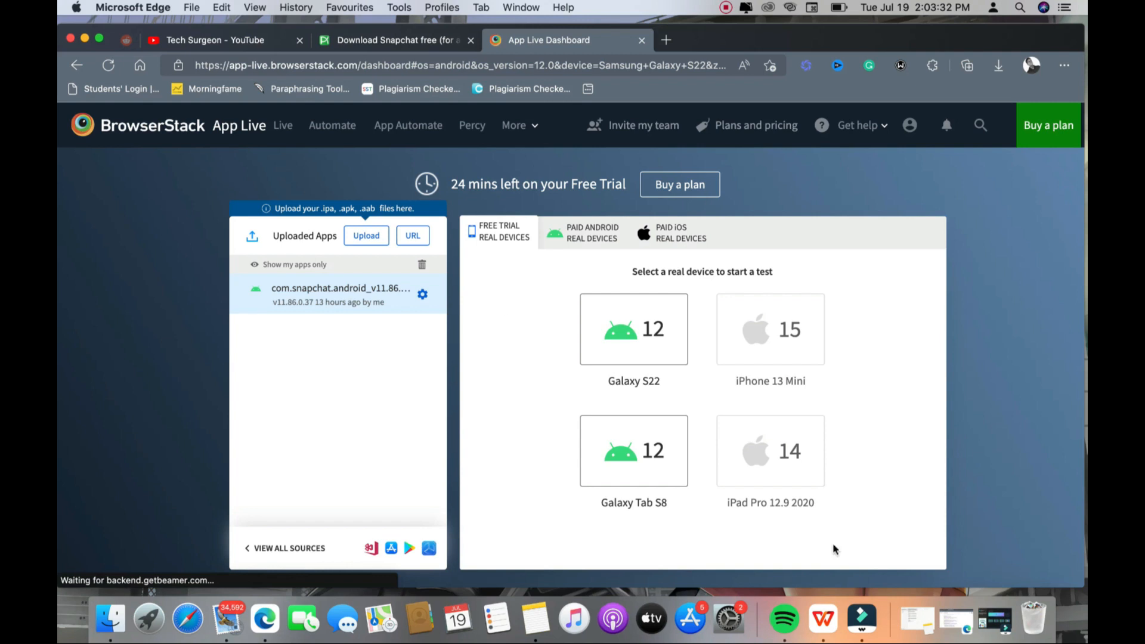
mouse_move(574, 284)
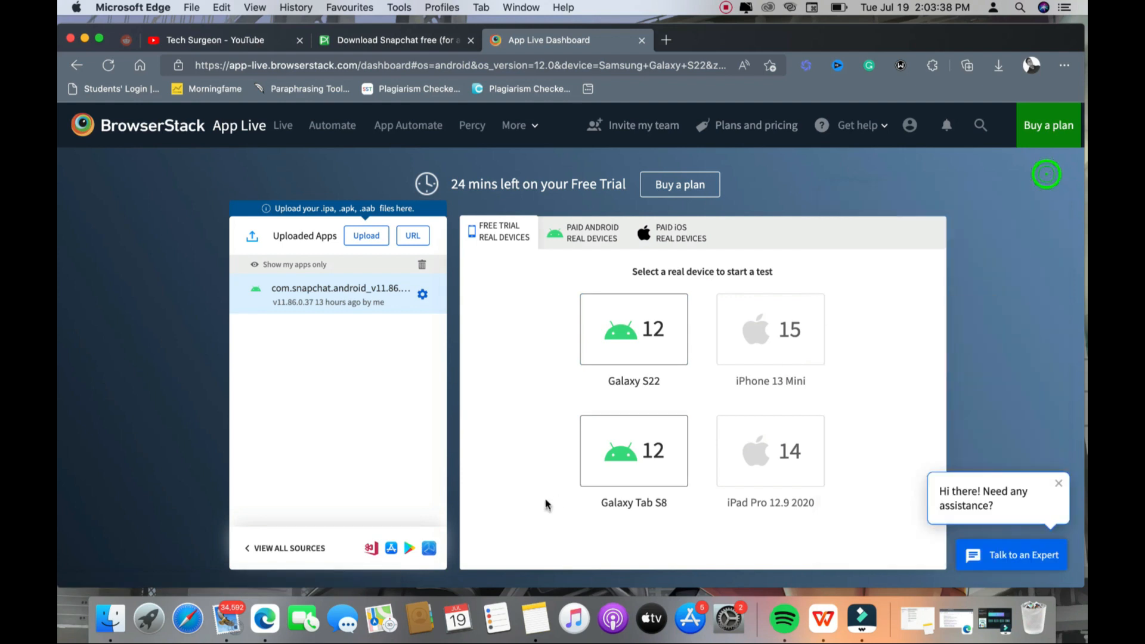
mouse_move(781, 340)
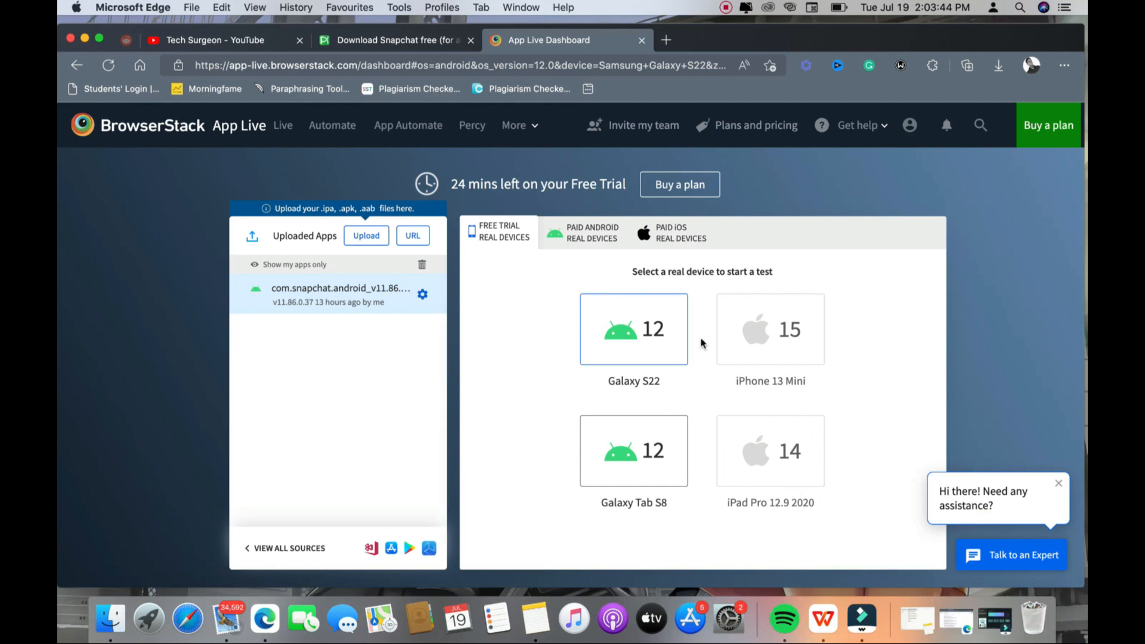
mouse_move(626, 337)
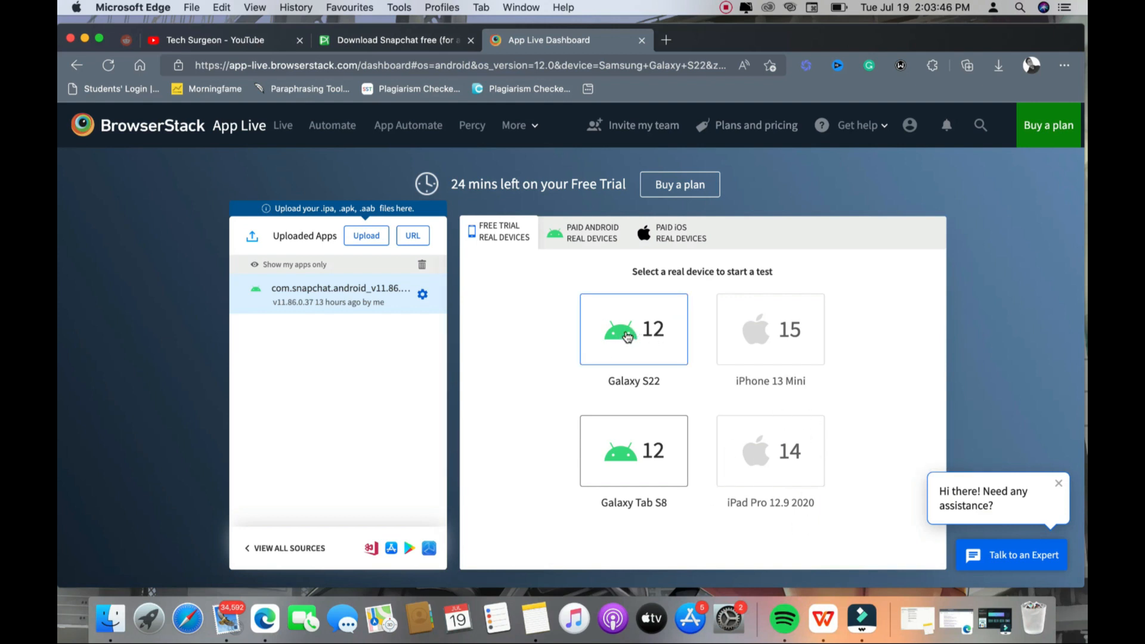
Start a Galaxy S22 Android 12 session and begin Install New App.
left_click(633, 330)
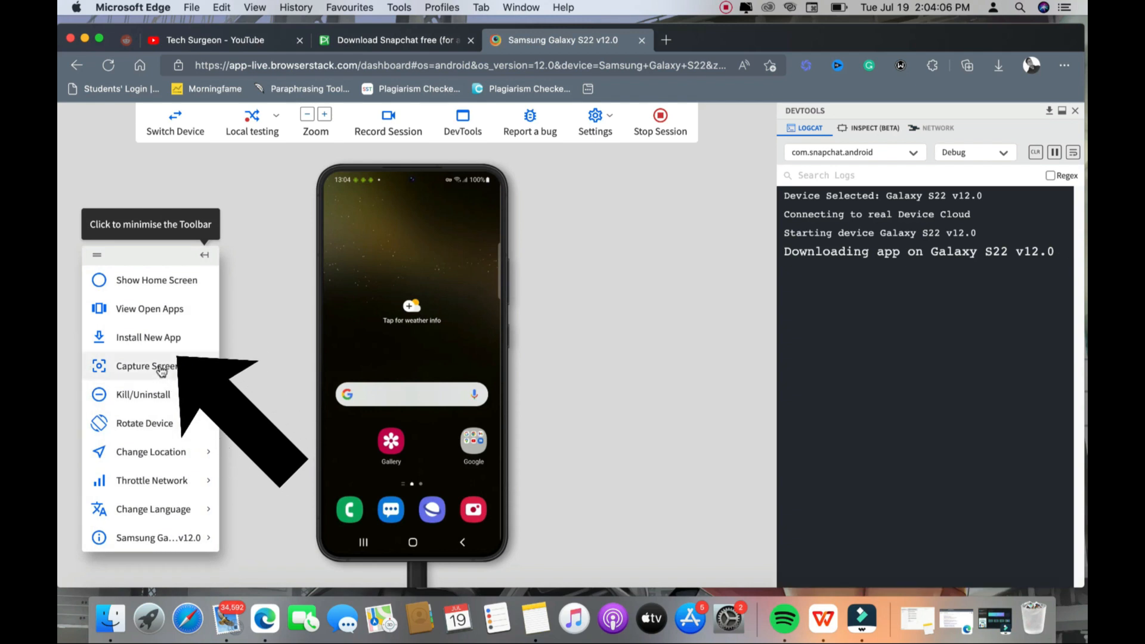
mouse_move(153, 344)
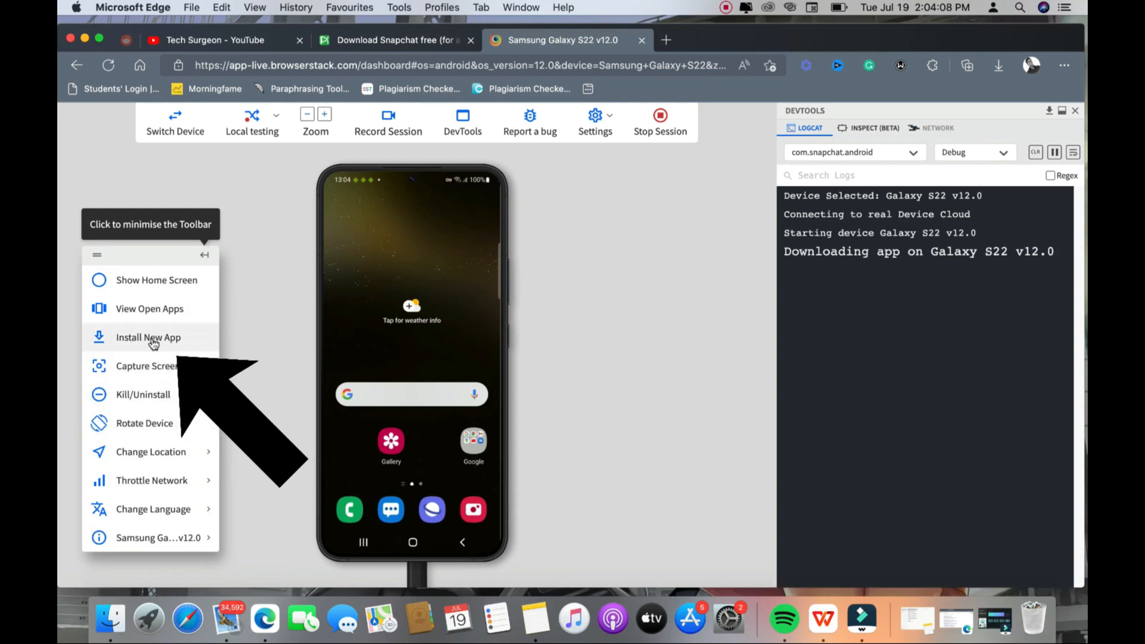
left_click(148, 336)
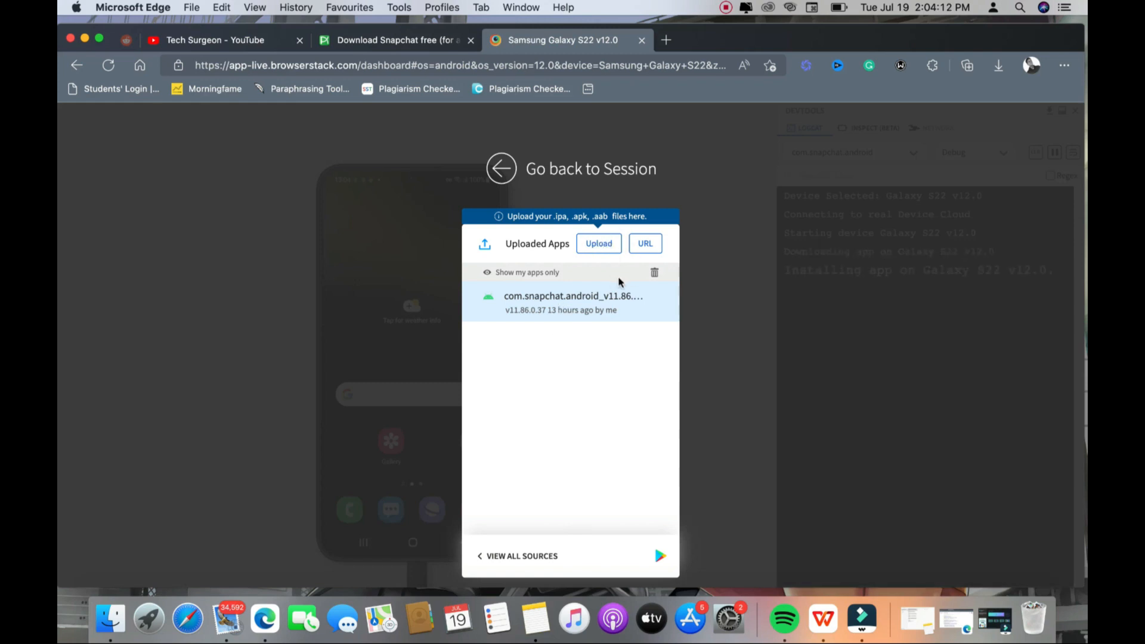
mouse_move(603, 296)
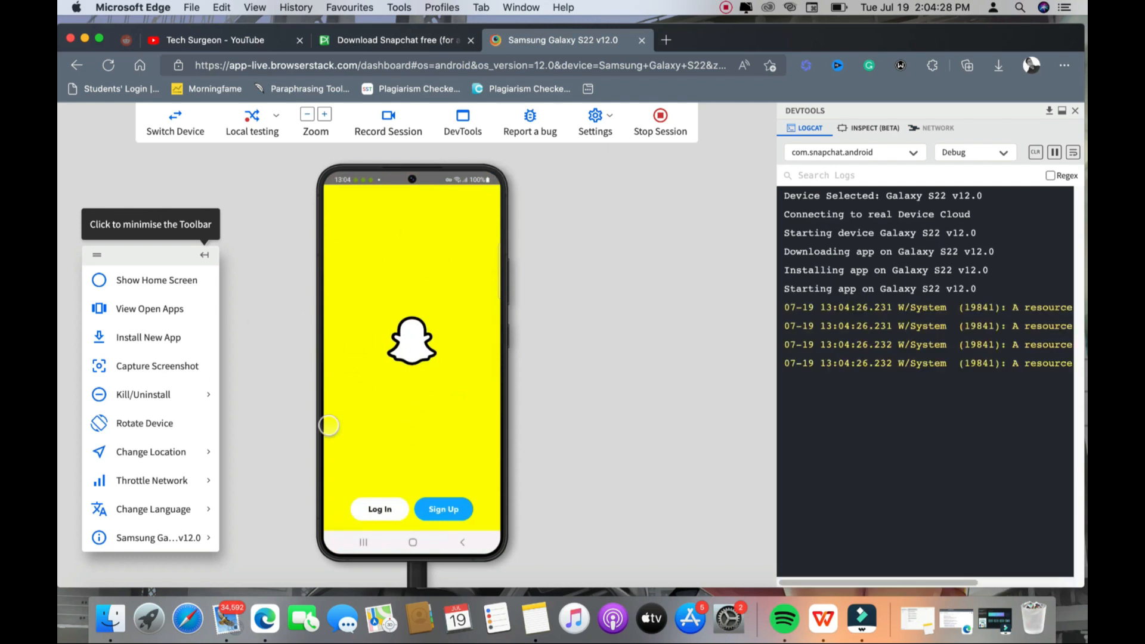
Enter the Snapchat username and password on the login form and submit them.
left_click(380, 509)
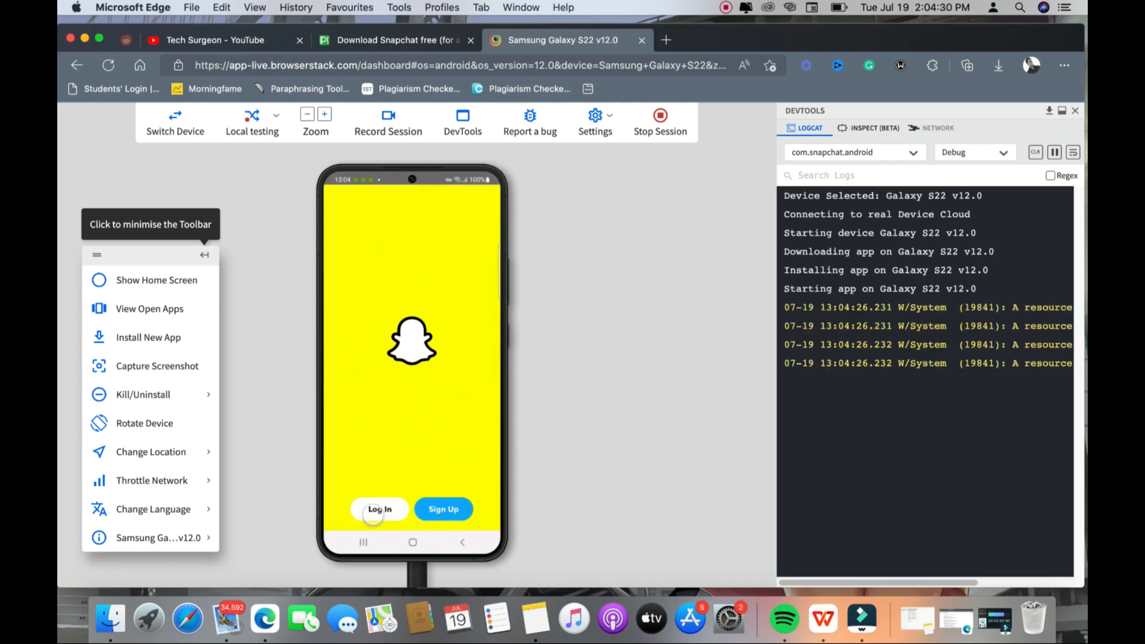
left_click(378, 510)
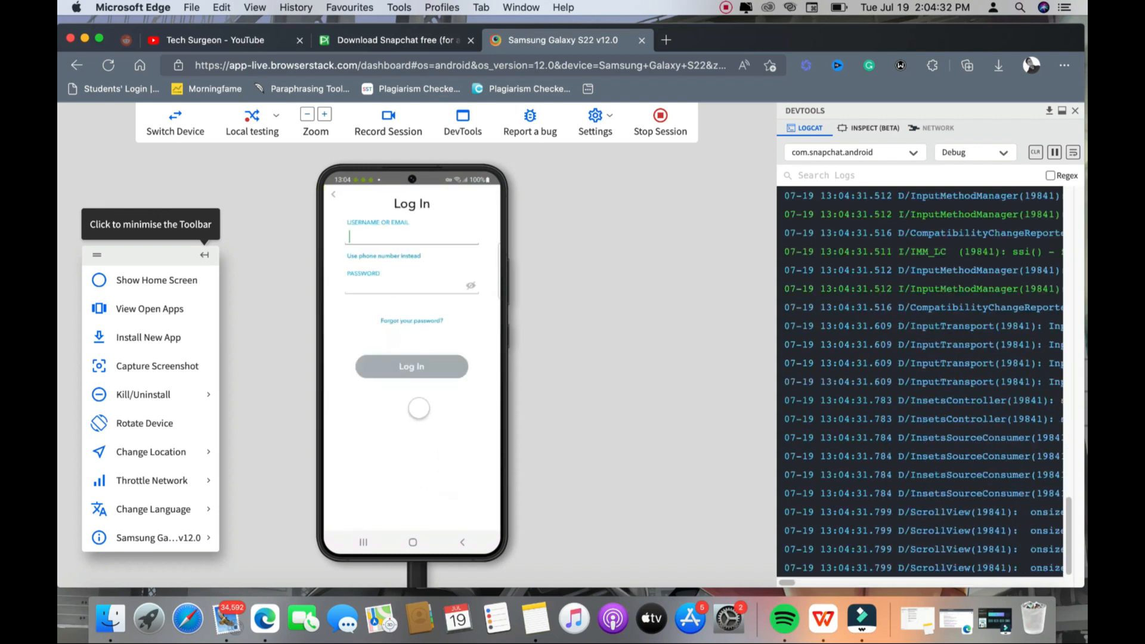
type("techsurgeonyt")
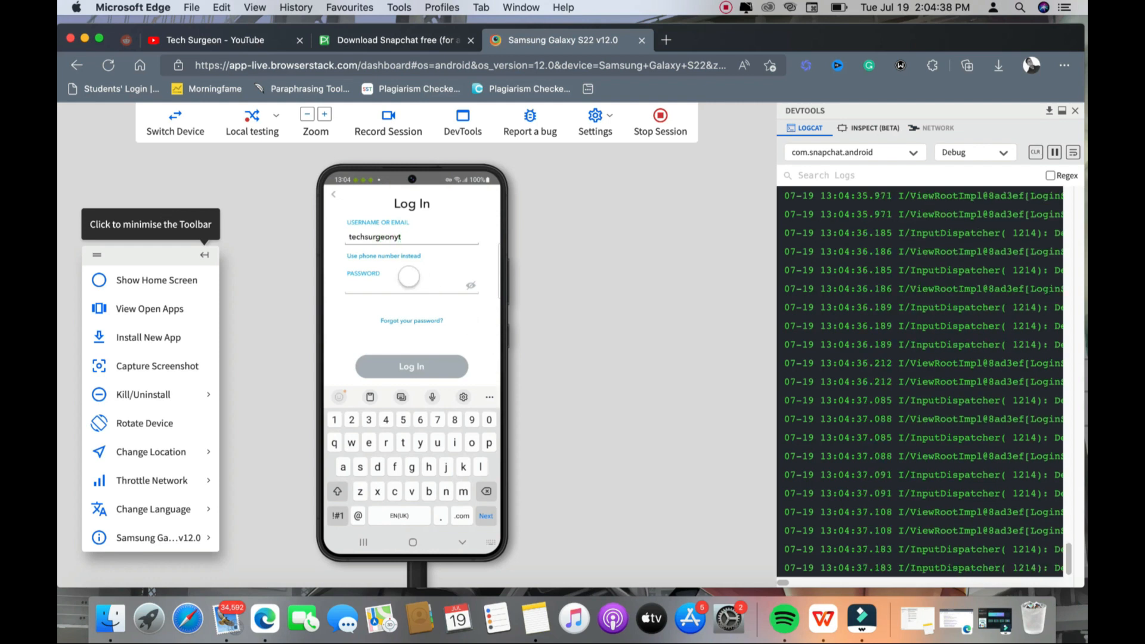
left_click(412, 284)
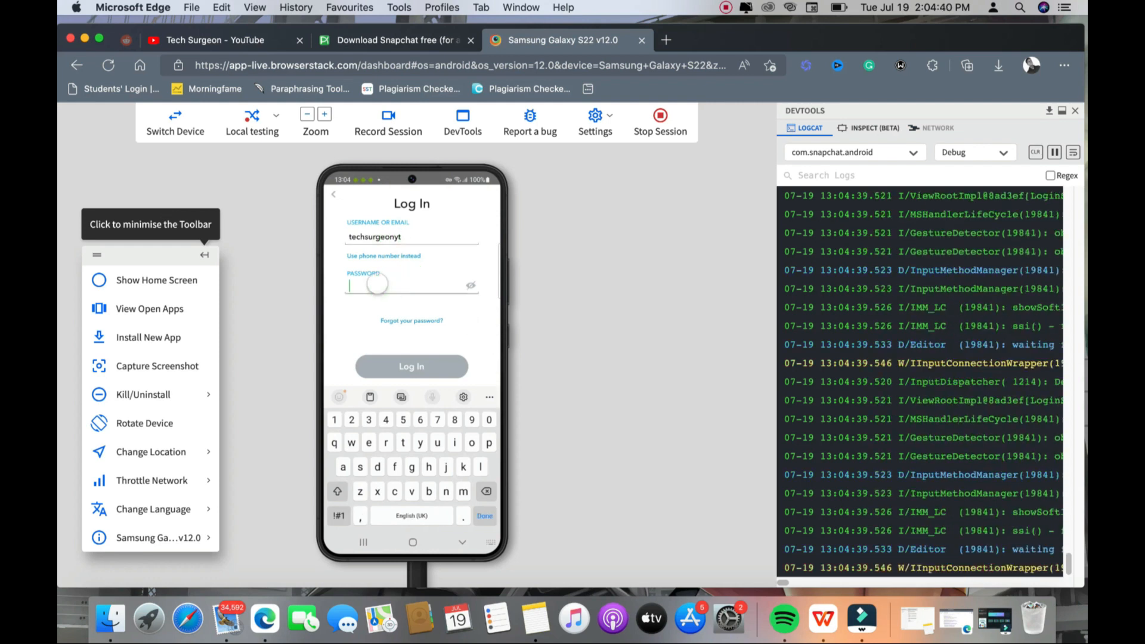
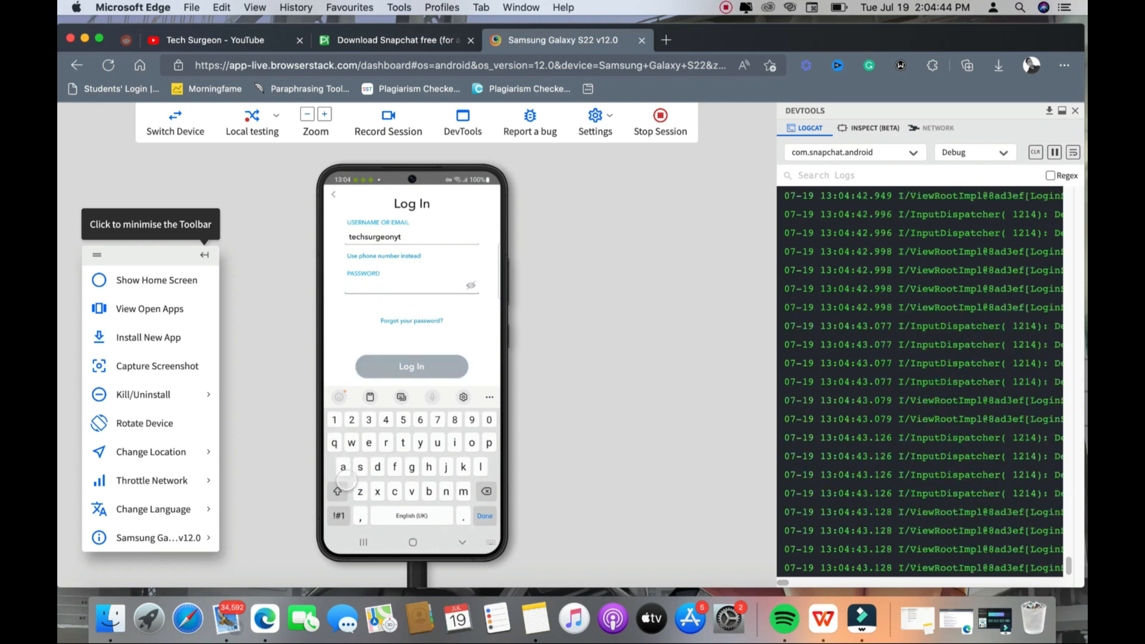
left_click(337, 490)
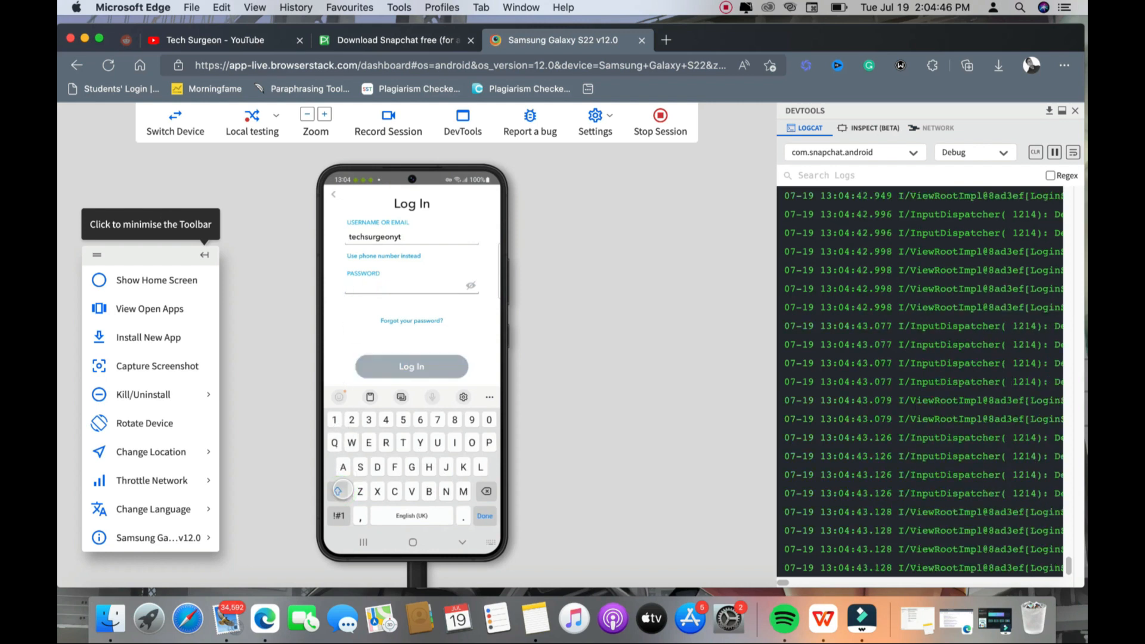
left_click(395, 466)
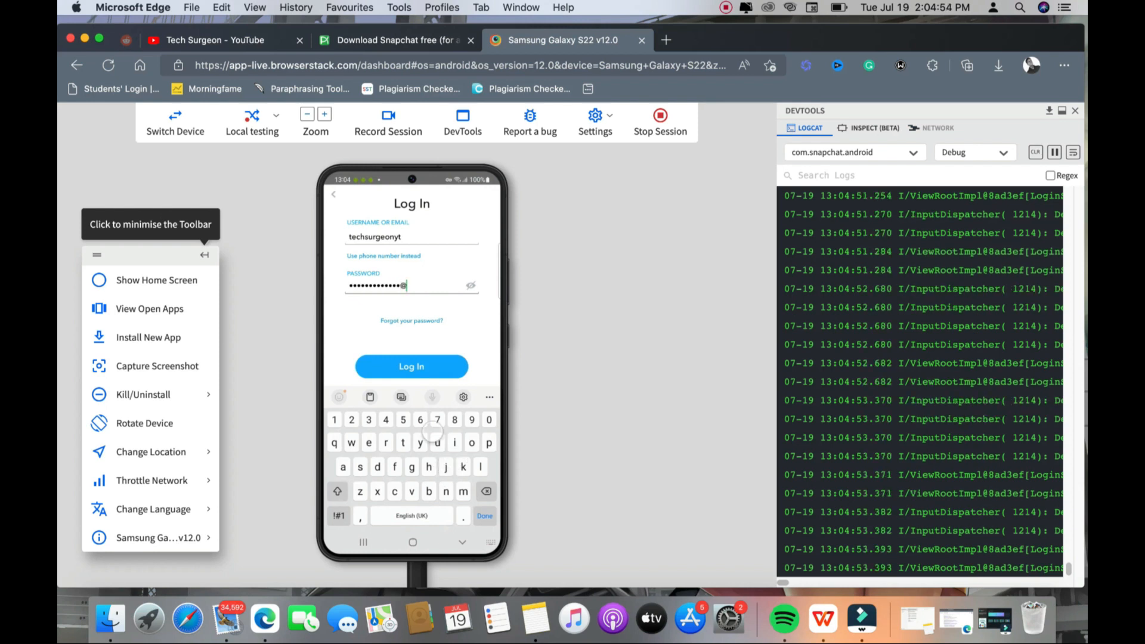
left_click(411, 366)
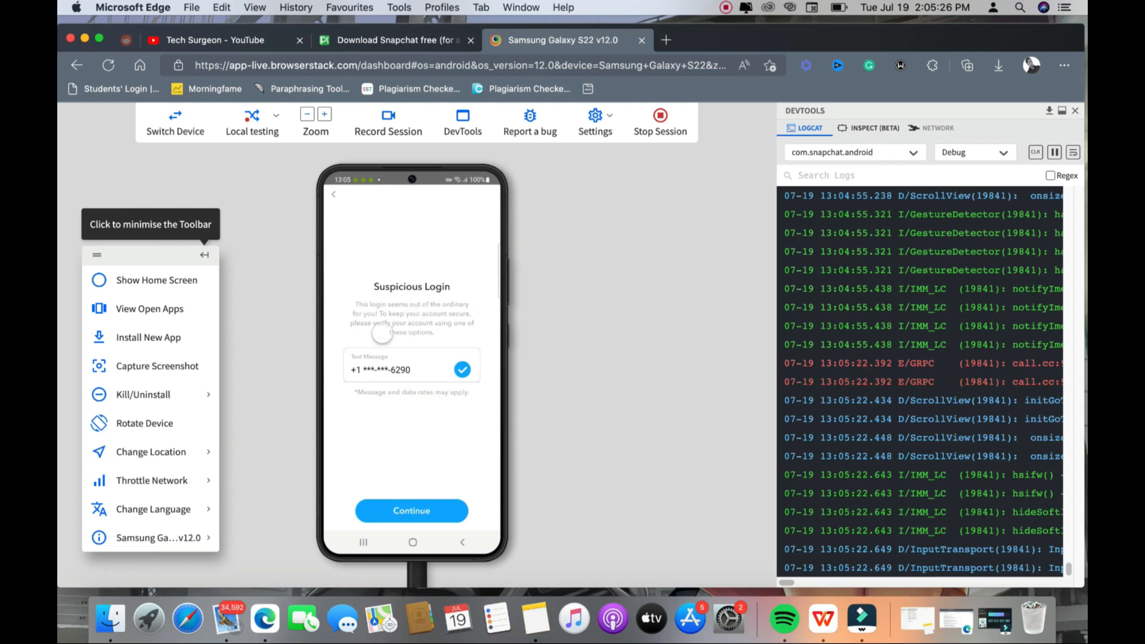
Keep Text Message verification selected and continue past the Suspicious Login screen.
left_click(412, 510)
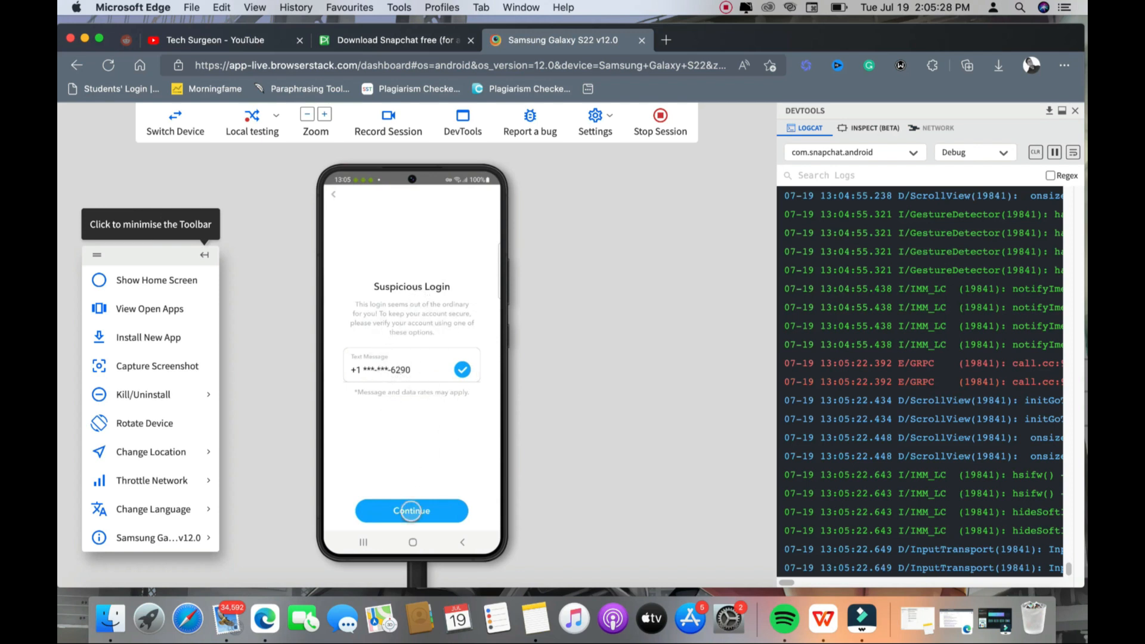
left_click(411, 510)
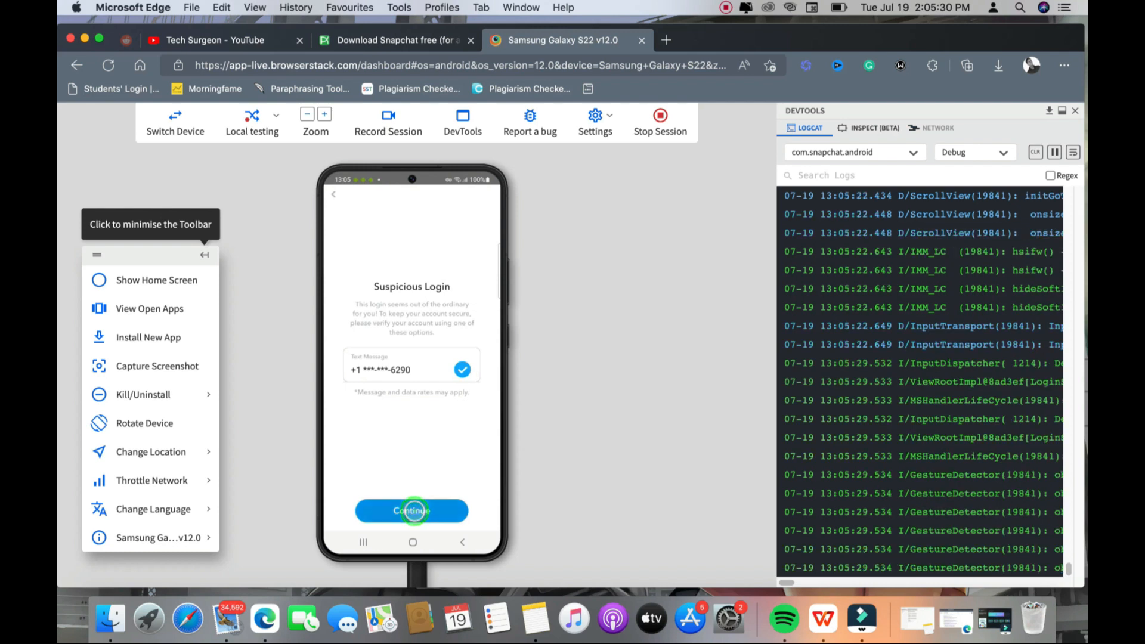
left_click(412, 511)
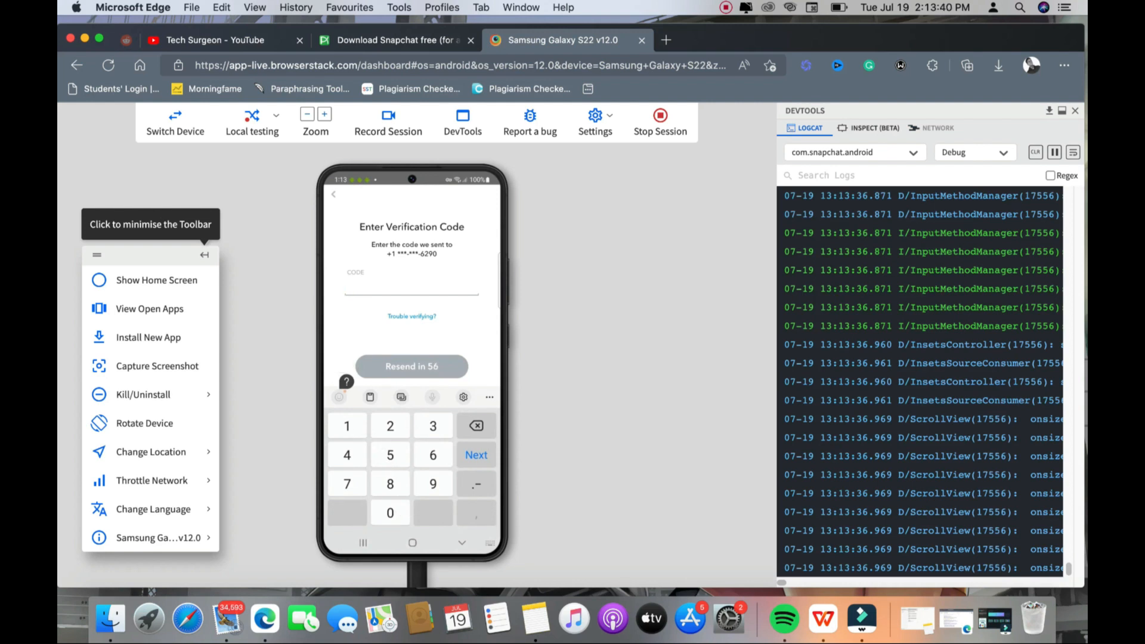
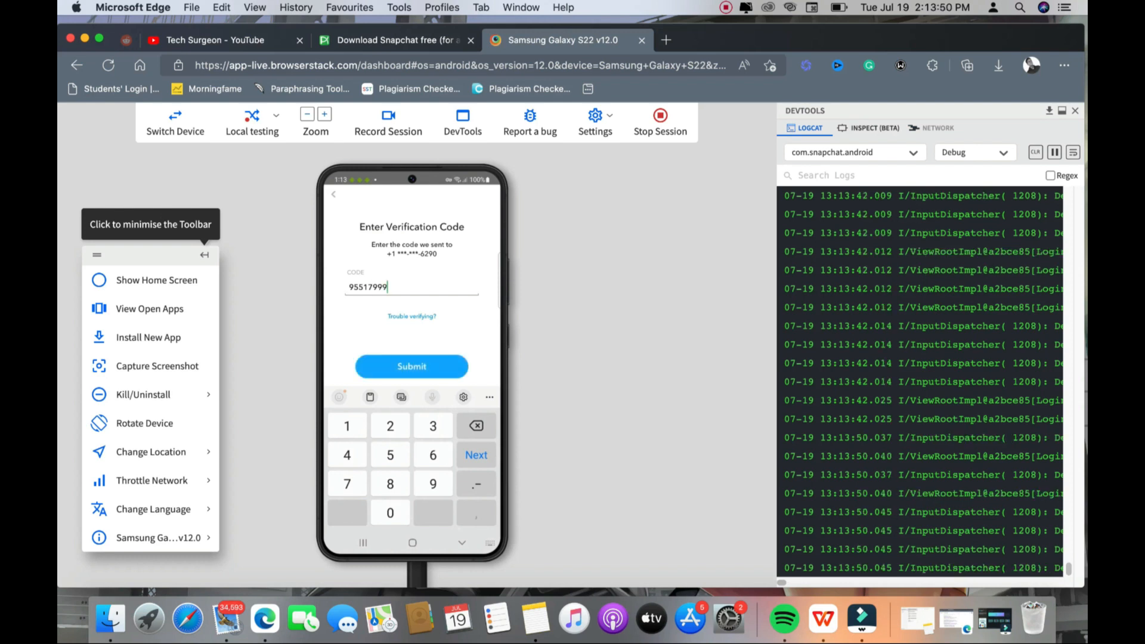
left_click(412, 366)
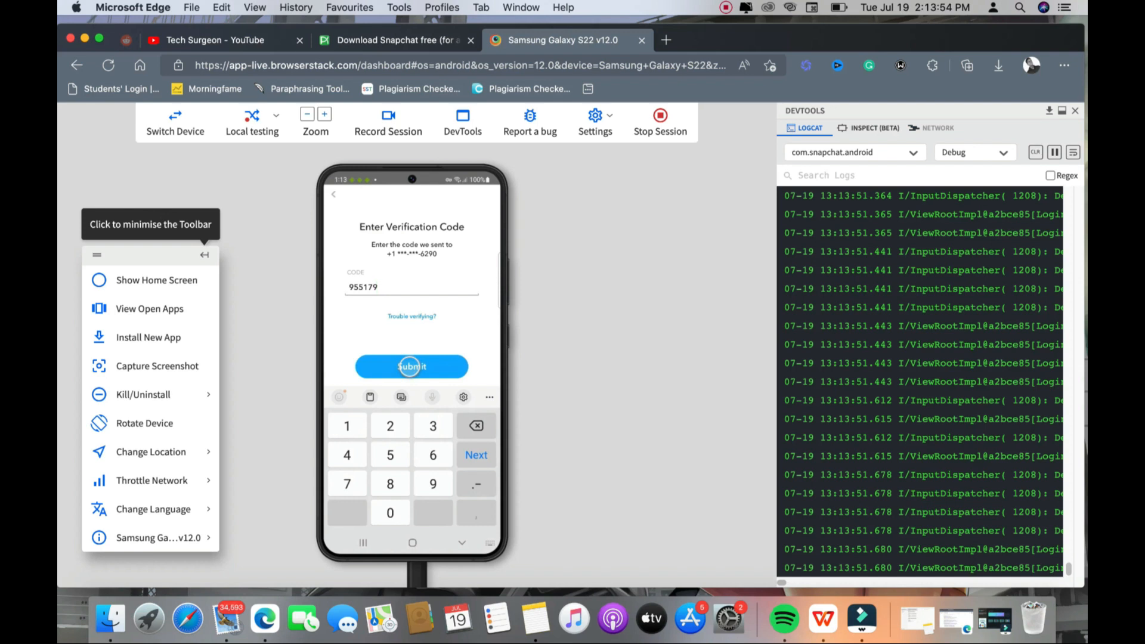
left_click(411, 366)
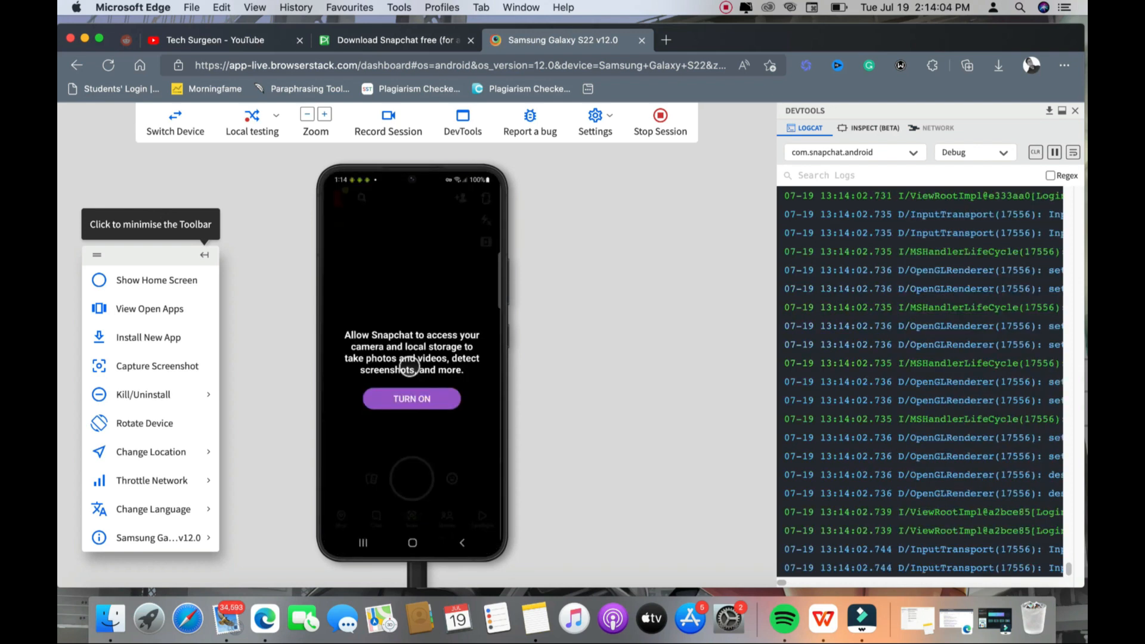
Turn on and allow Snapchat's camera, media and audio permissions while using the app.
left_click(412, 398)
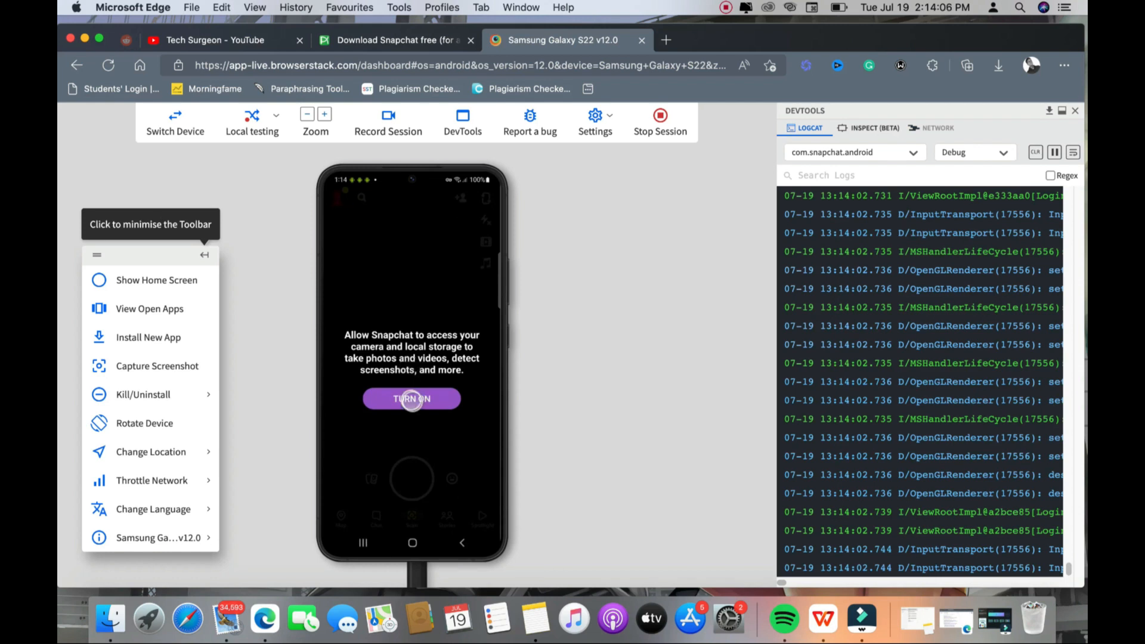
left_click(412, 399)
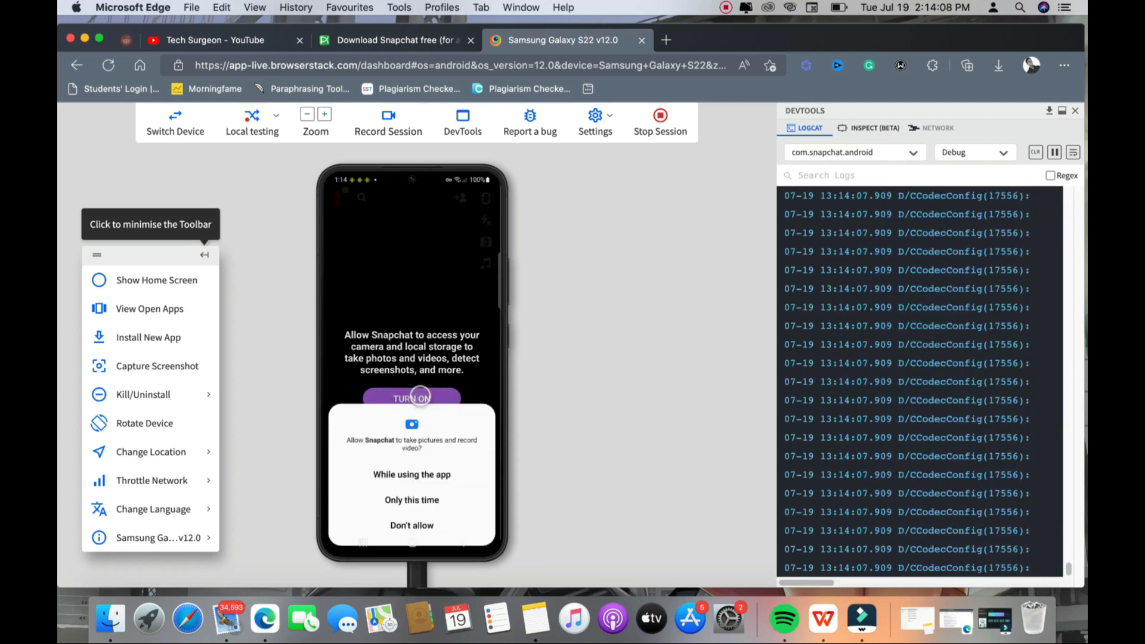
left_click(411, 473)
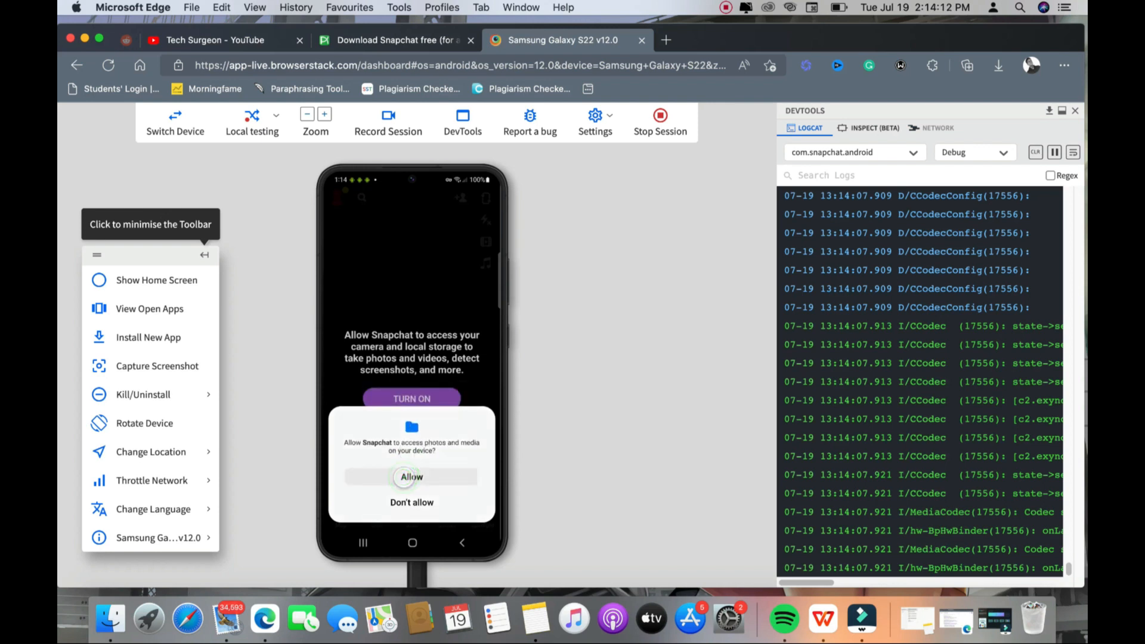
left_click(411, 477)
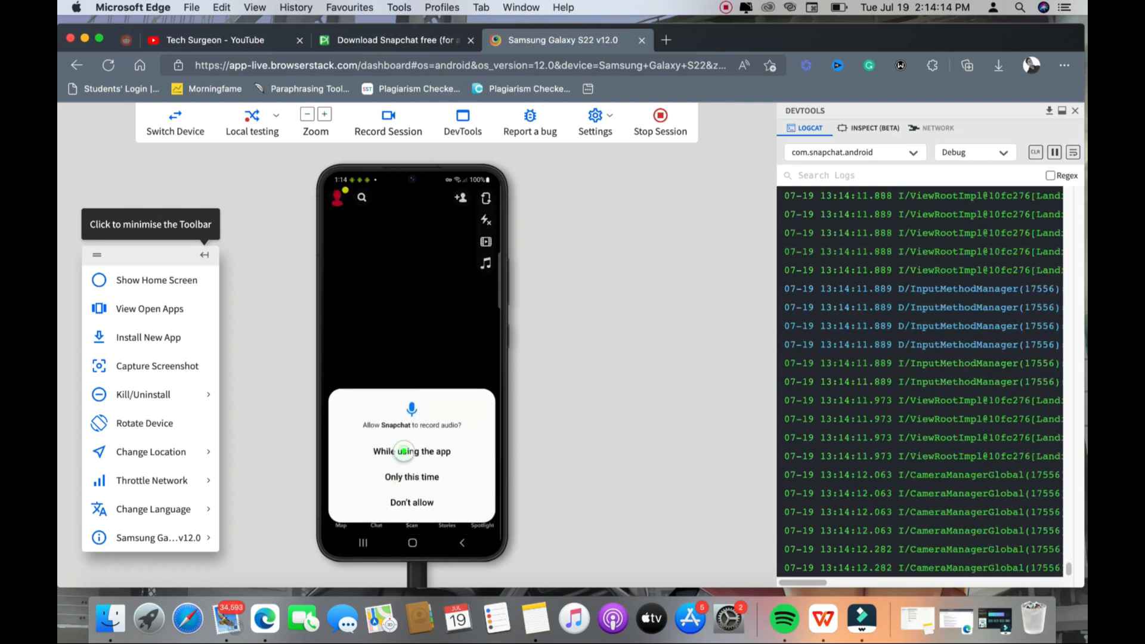
left_click(411, 451)
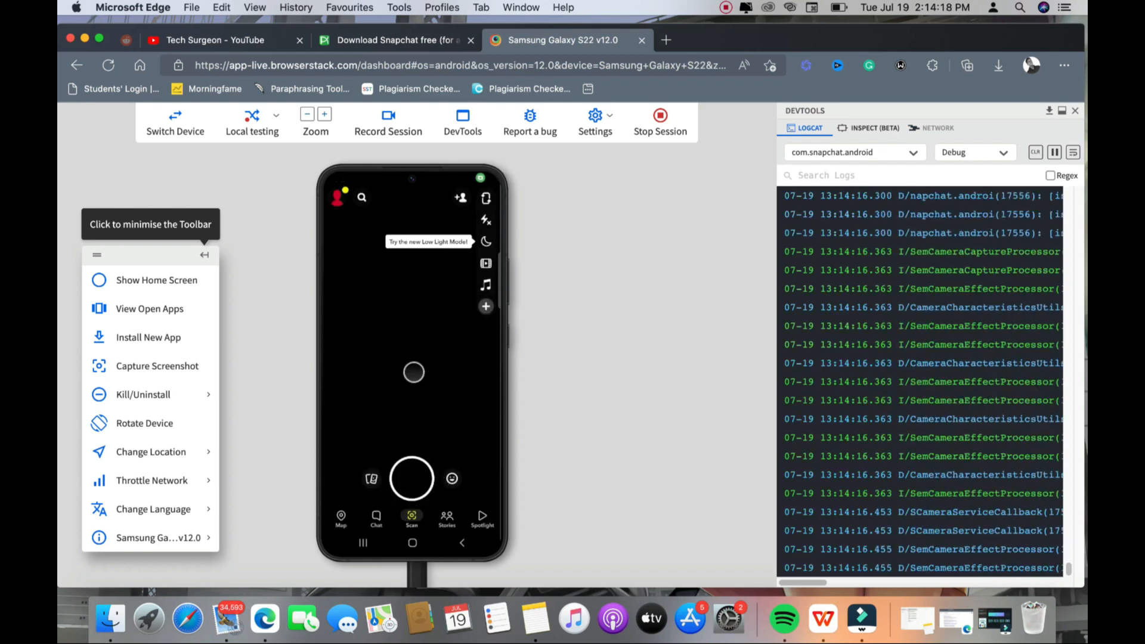
Dismiss the Low Light Mode tip and go to Snapchat's Chat screen.
left_click(411, 478)
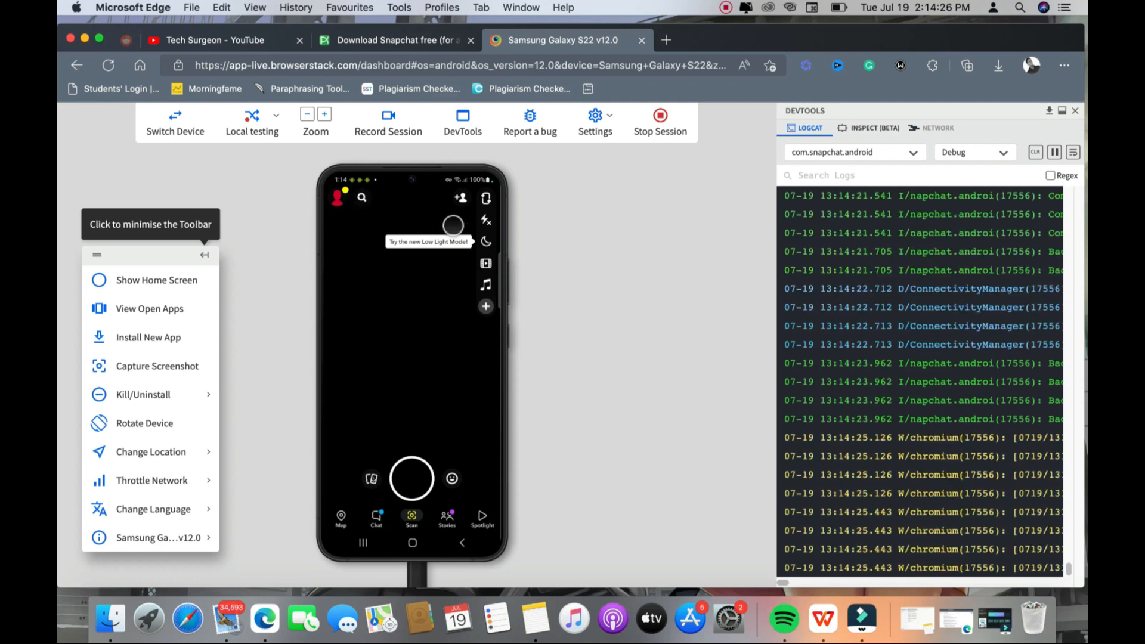
left_click(375, 520)
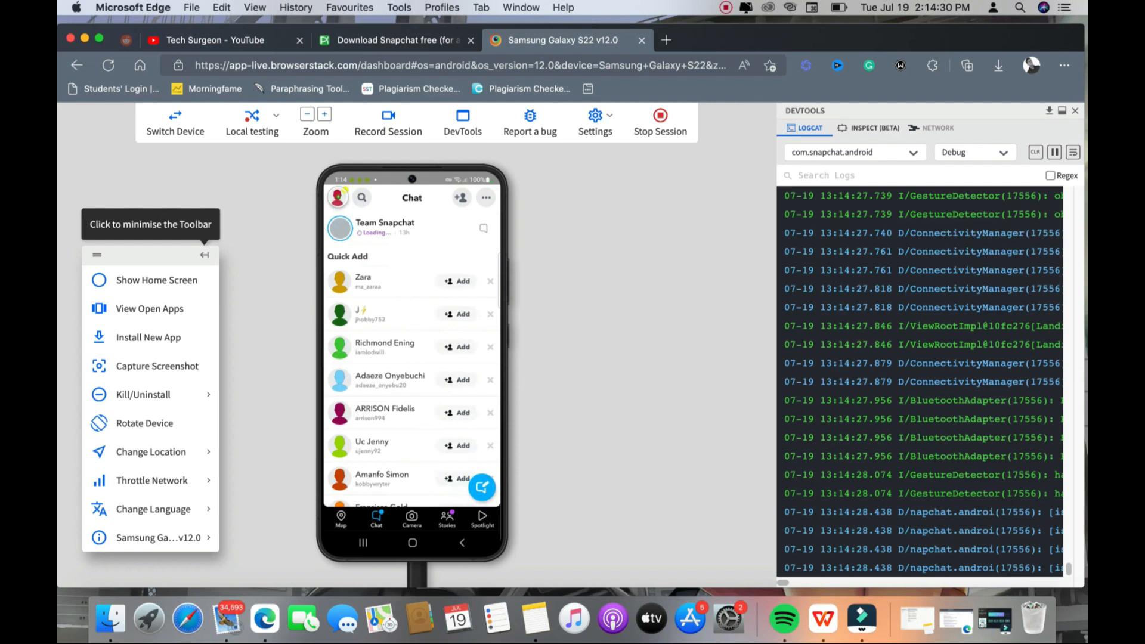
left_click(338, 196)
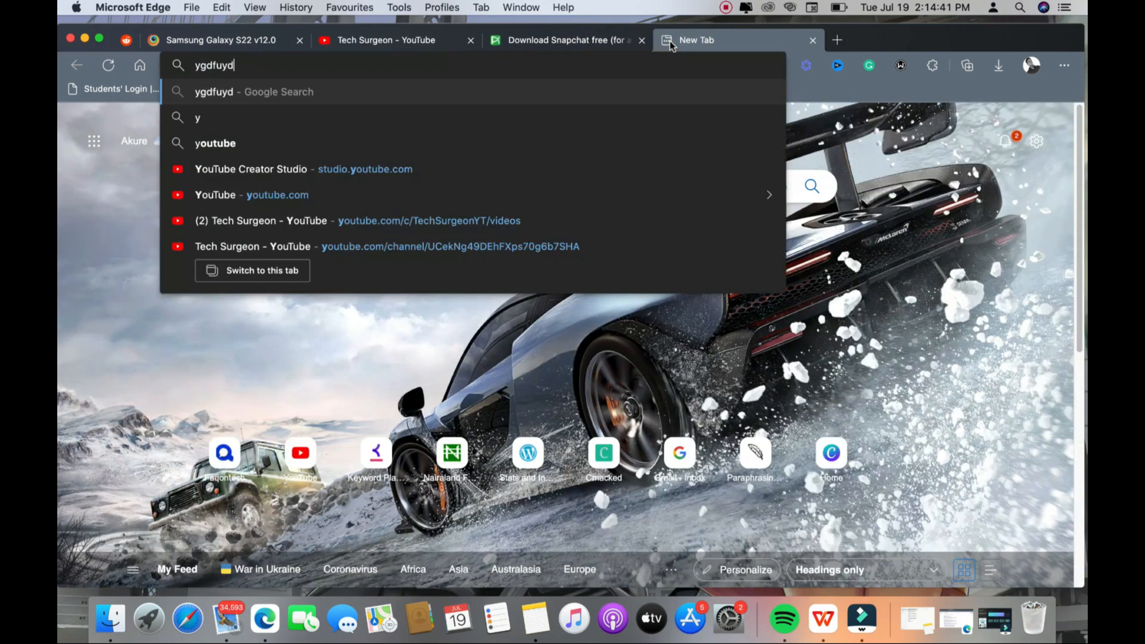
Run the throwaway search, check the Galaxy S22 session tab, then switch to the YouTube tab.
key("Return")
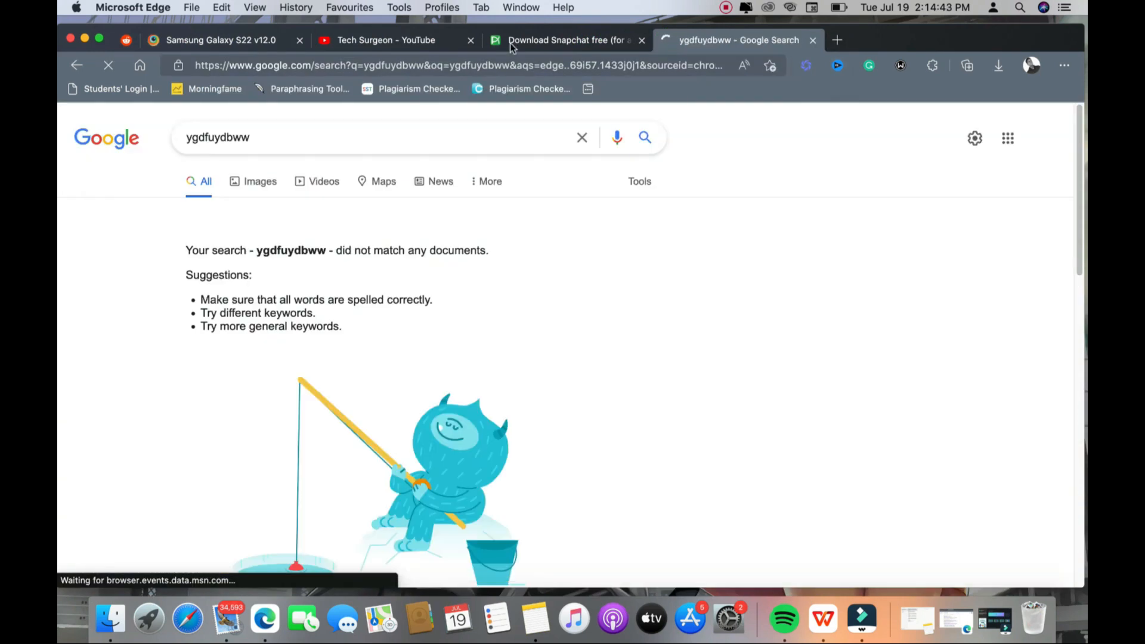
left_click(213, 40)
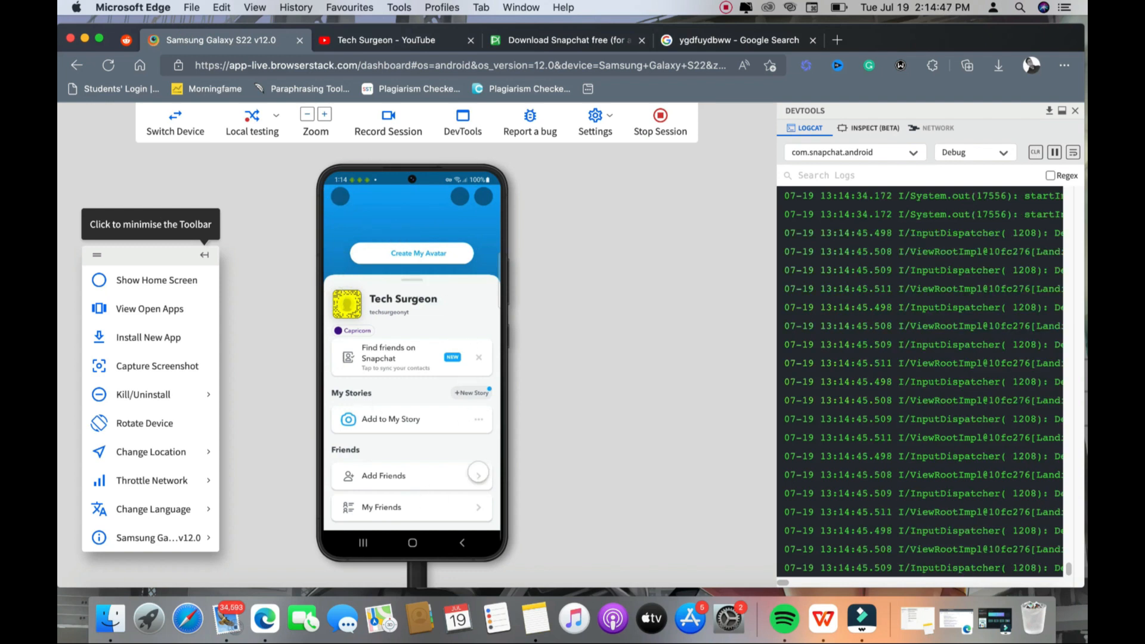
left_click(384, 41)
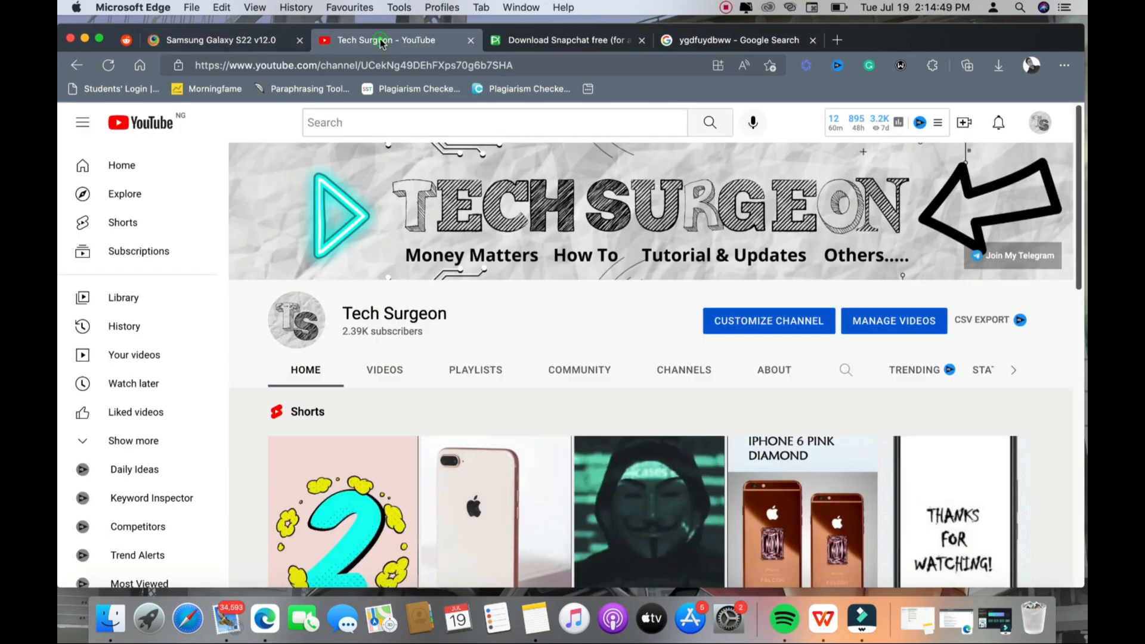